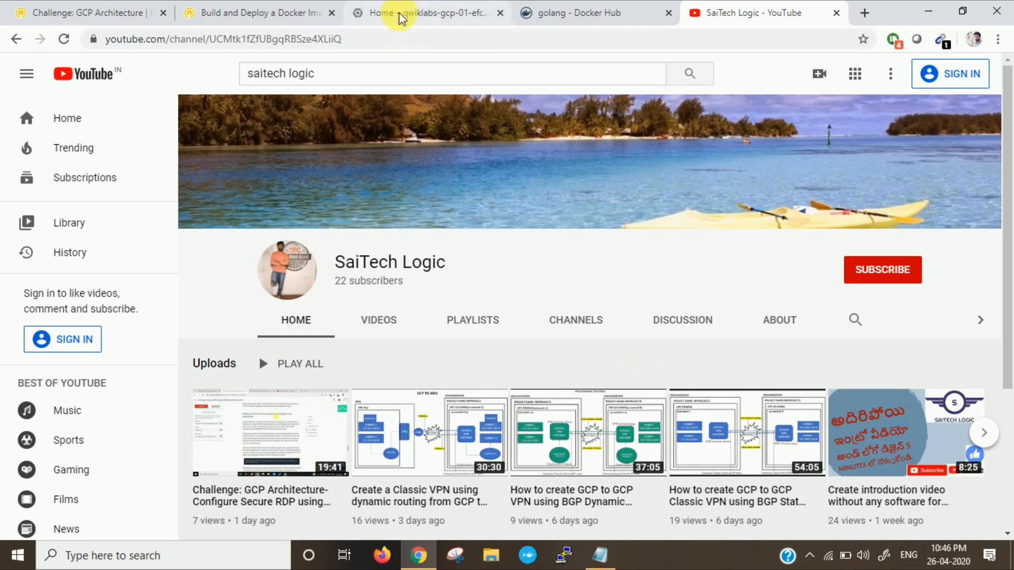
Switch to the GCP Architecture quest overview and scroll through the Quest Outline.
{"action": "left_click", "coordinate": [85, 13]}
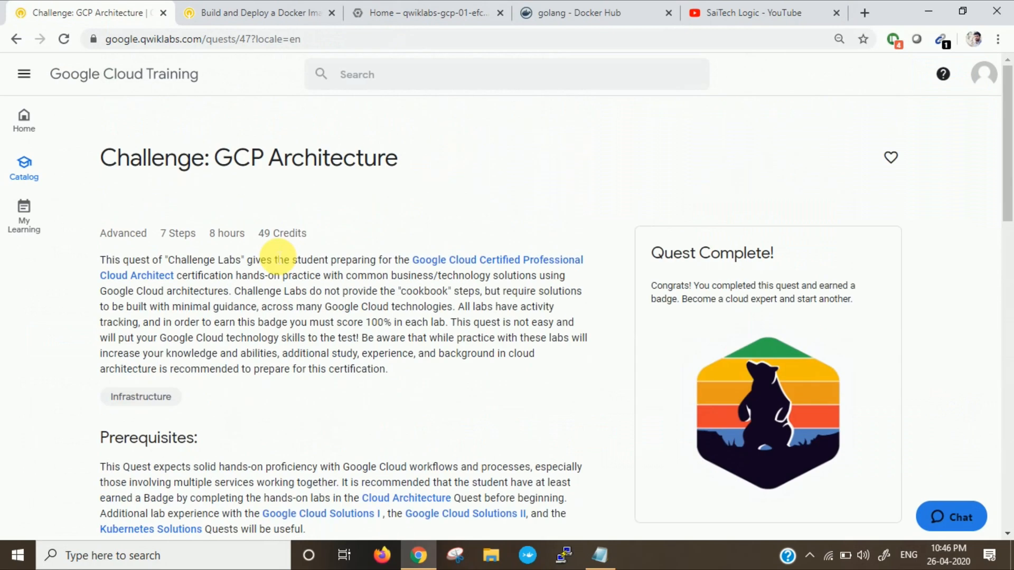
{"action": "scroll", "scroll_direction": "down", "scroll_amount": 3}
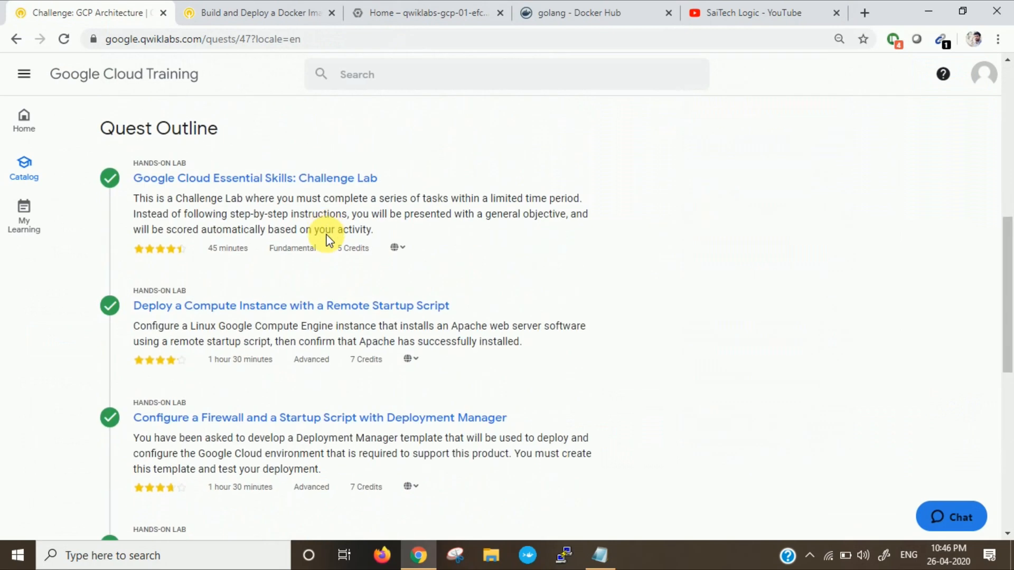
{"action": "scroll", "scroll_direction": "down", "scroll_amount": 3}
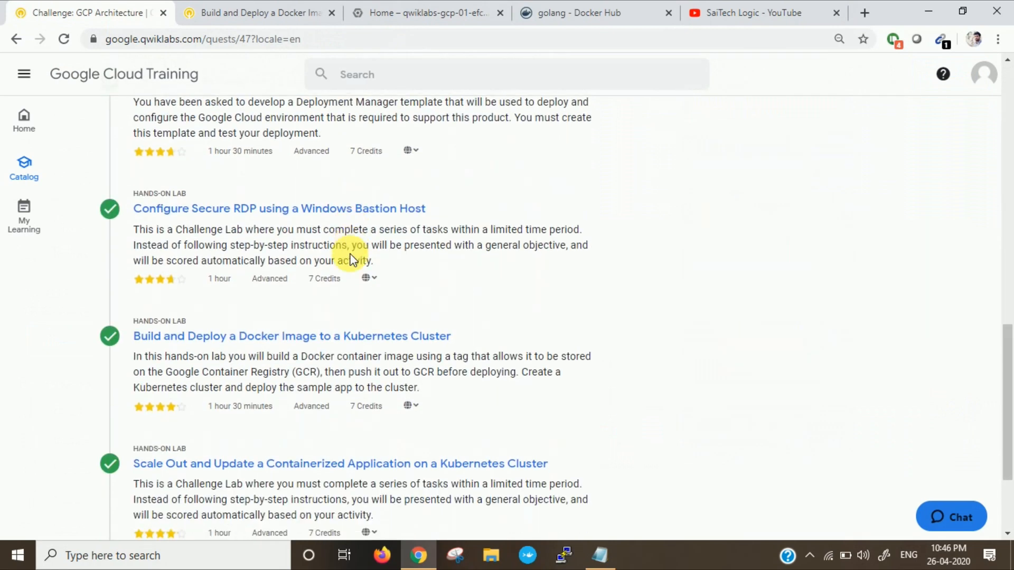
{"action": "scroll", "scroll_direction": "down", "scroll_amount": 3}
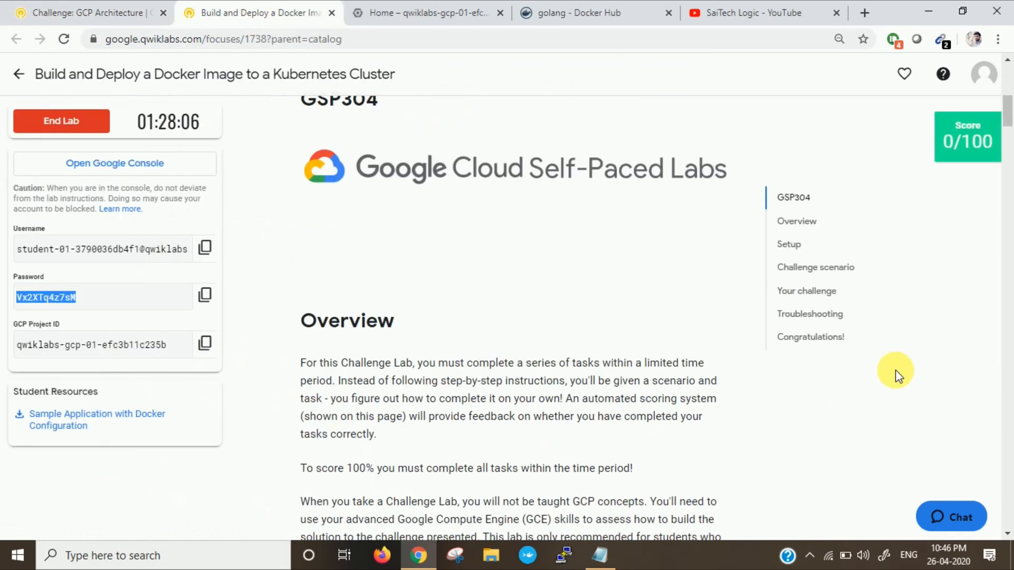
Jump to the 'Your challenge' section and scroll through the build, push and cluster tasks.
{"action": "left_click", "coordinate": [805, 290]}
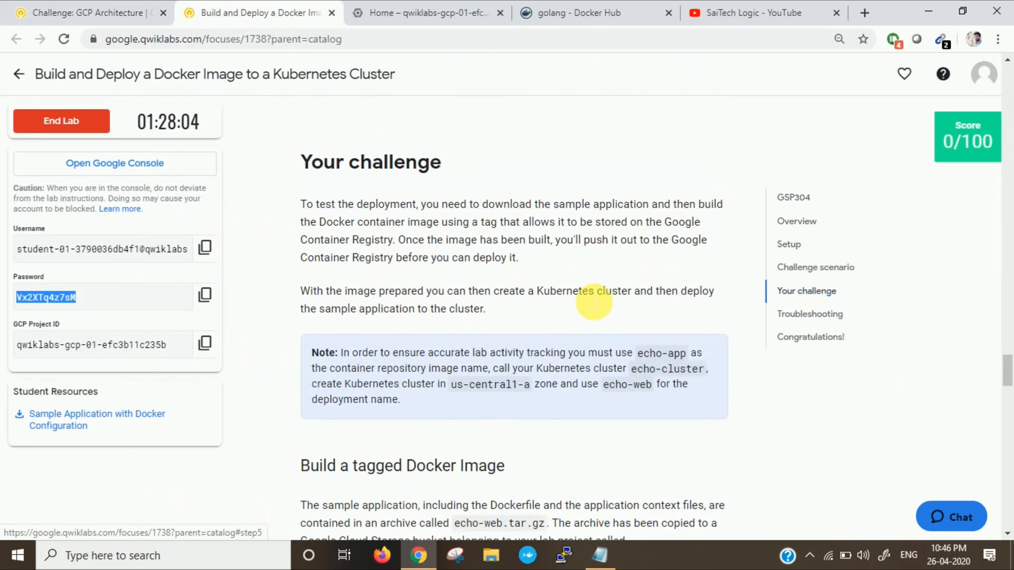
{"action": "mouse_move", "coordinate": [381, 214]}
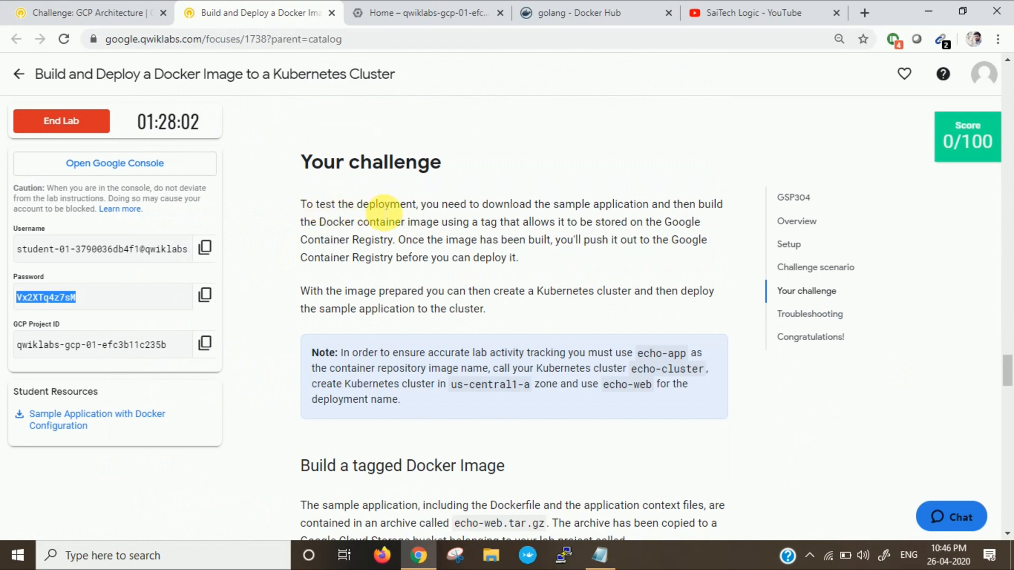
{"action": "mouse_move", "coordinate": [653, 212]}
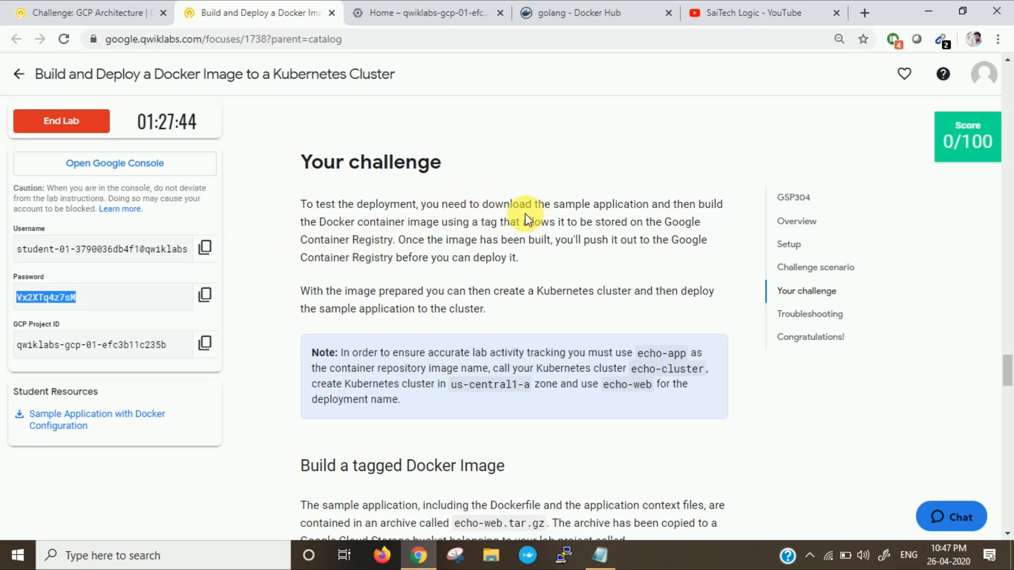
{"action": "mouse_move", "coordinate": [560, 230]}
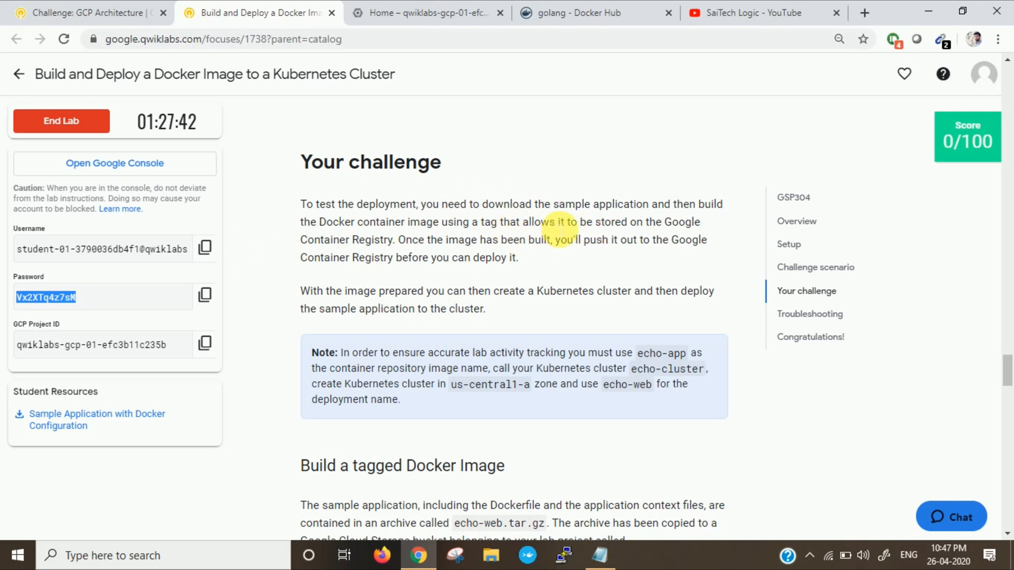
{"action": "mouse_move", "coordinate": [429, 249]}
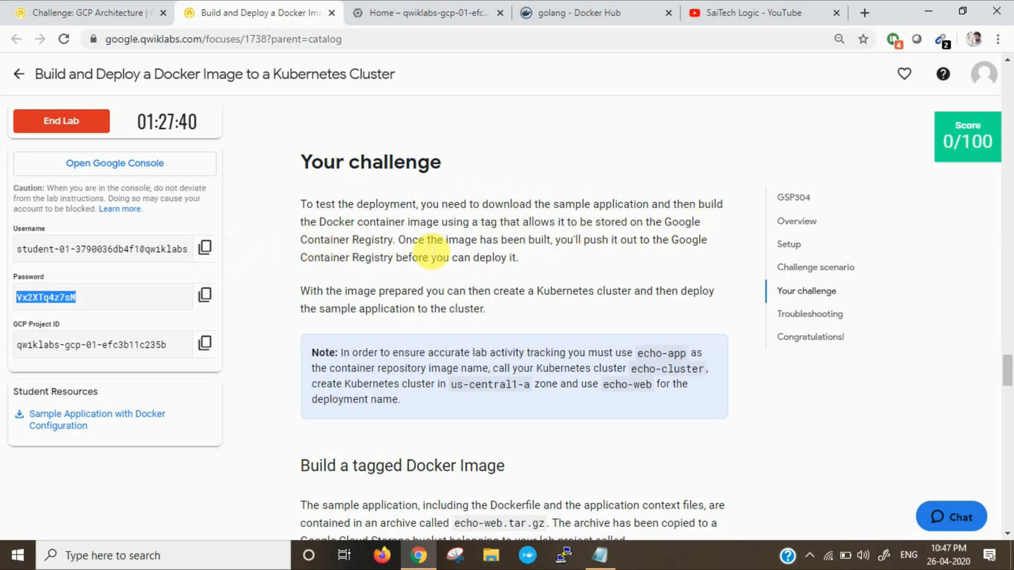
{"action": "mouse_move", "coordinate": [574, 253]}
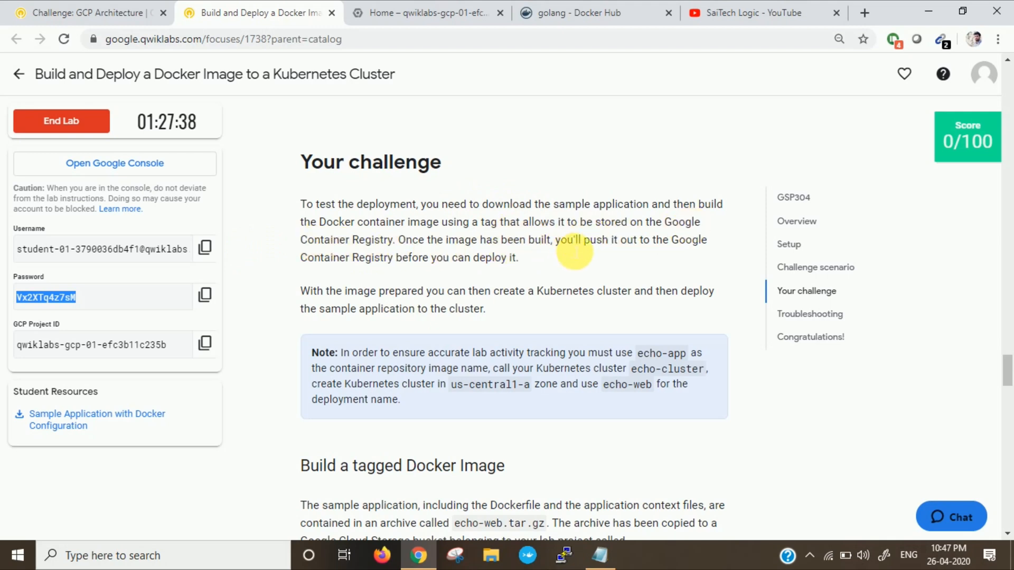
{"action": "mouse_move", "coordinate": [425, 275]}
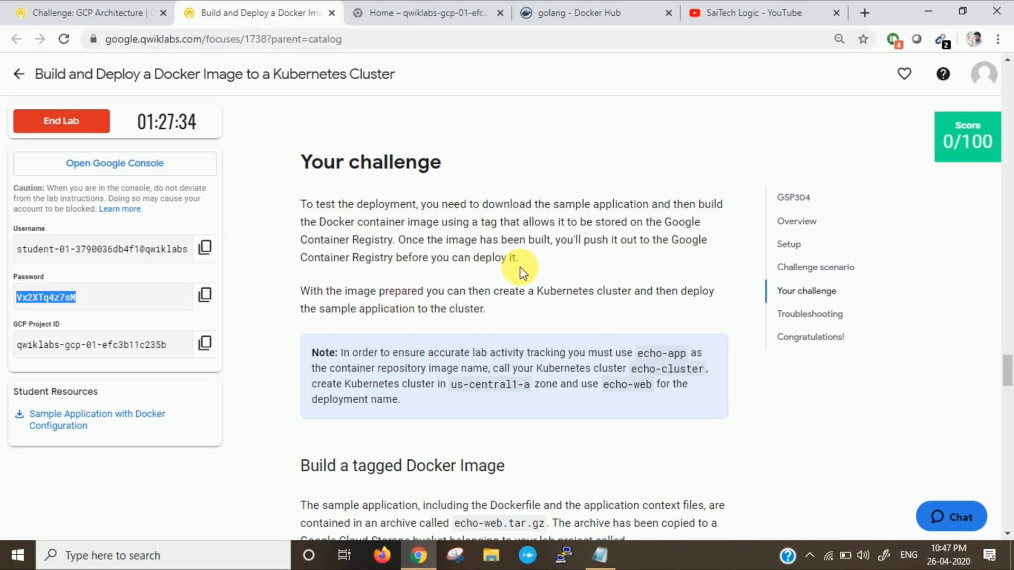
{"action": "scroll", "scroll_direction": "down", "scroll_amount": 3}
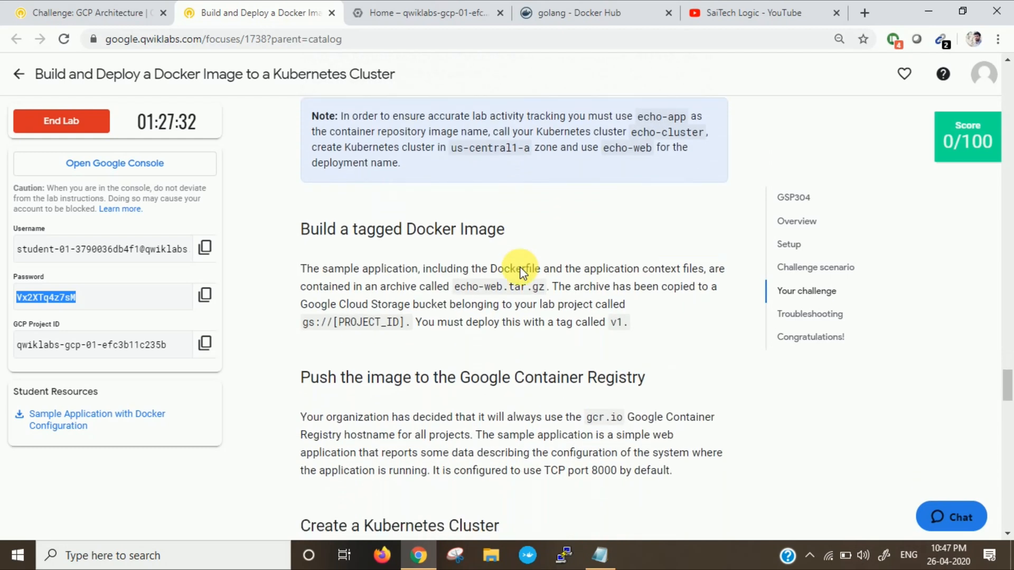
{"action": "scroll", "scroll_direction": "down", "scroll_amount": 3}
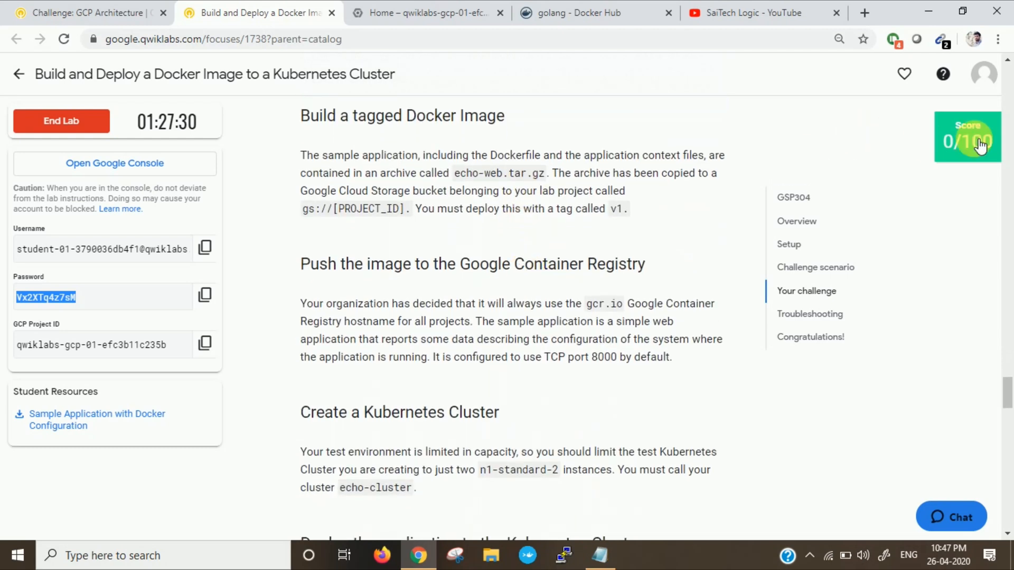
Review the four scored lab checks, then activate Cloud Shell in the Google Cloud console.
{"action": "left_click", "coordinate": [967, 137]}
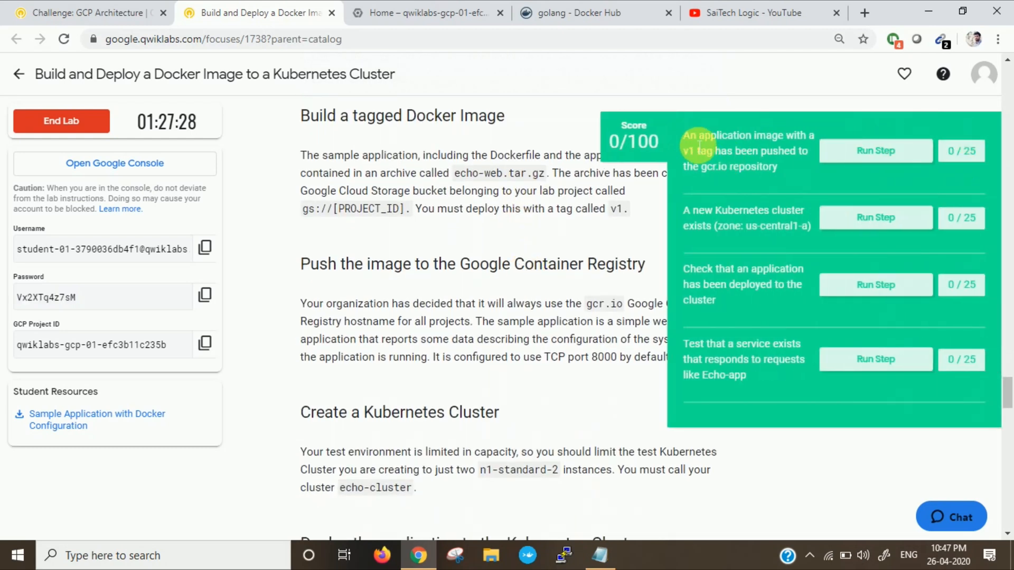
{"action": "mouse_move", "coordinate": [724, 158]}
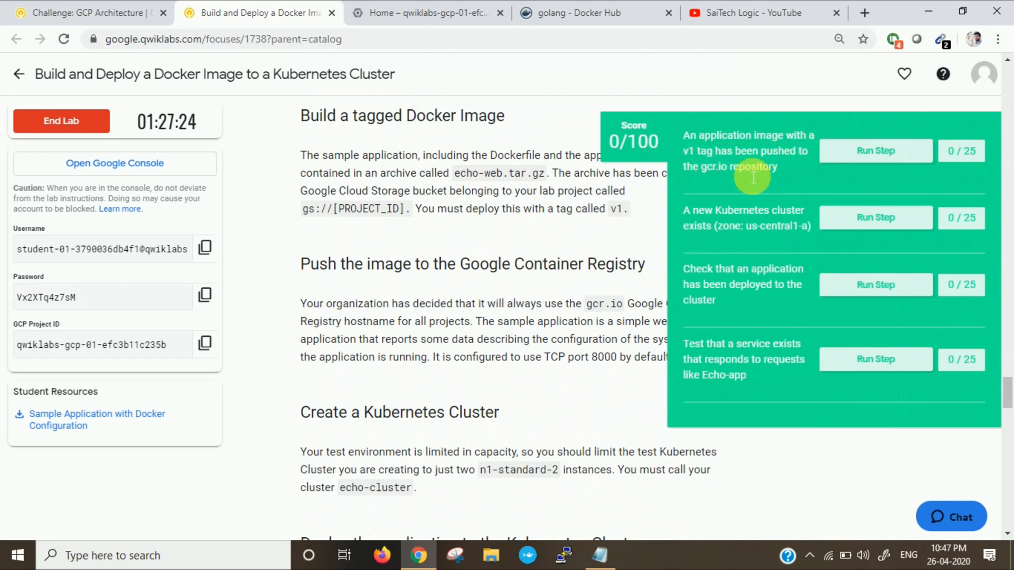
{"action": "mouse_move", "coordinate": [756, 218]}
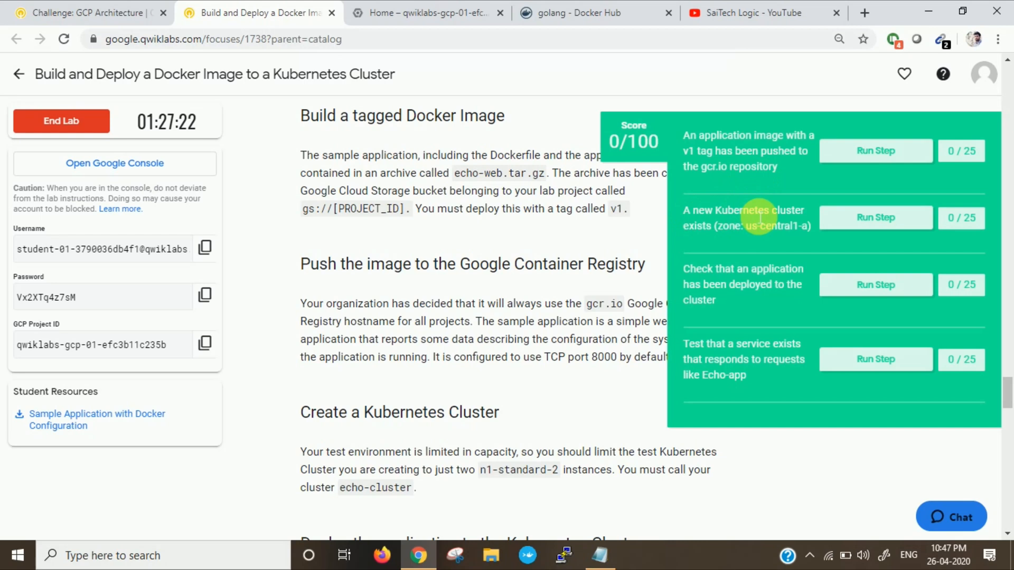
{"action": "mouse_move", "coordinate": [701, 284]}
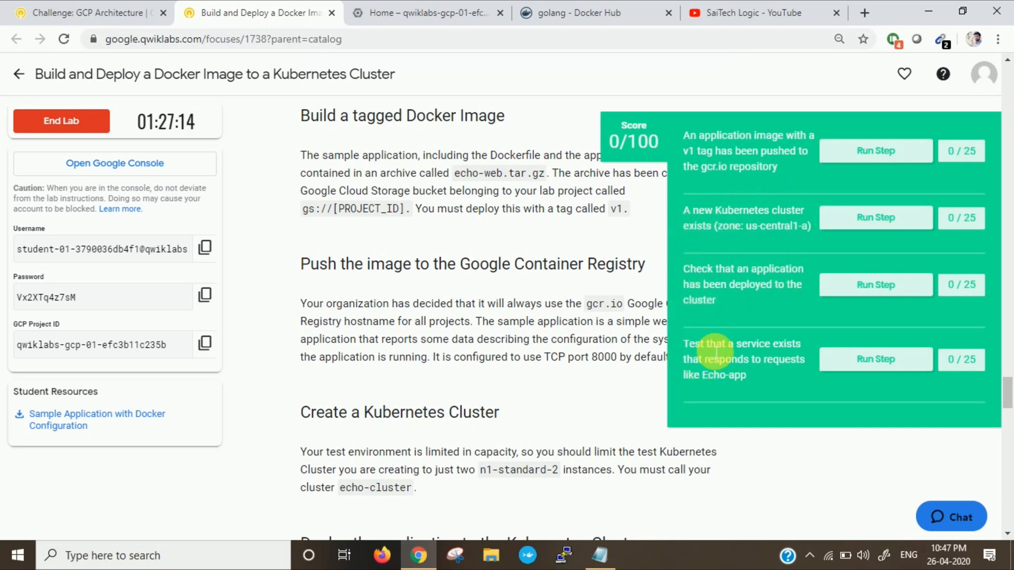
{"action": "mouse_move", "coordinate": [789, 375]}
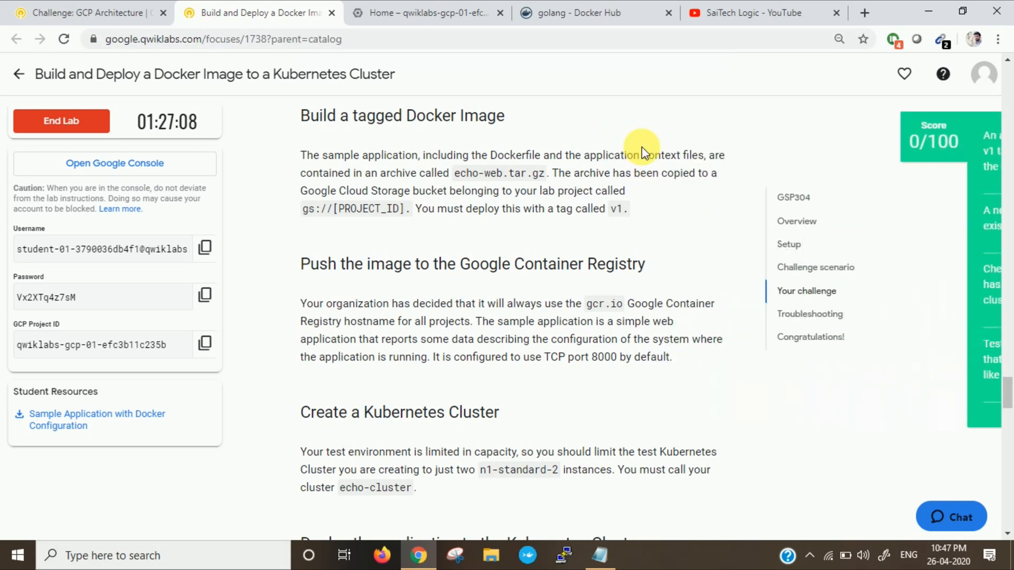
{"action": "left_click", "coordinate": [427, 13]}
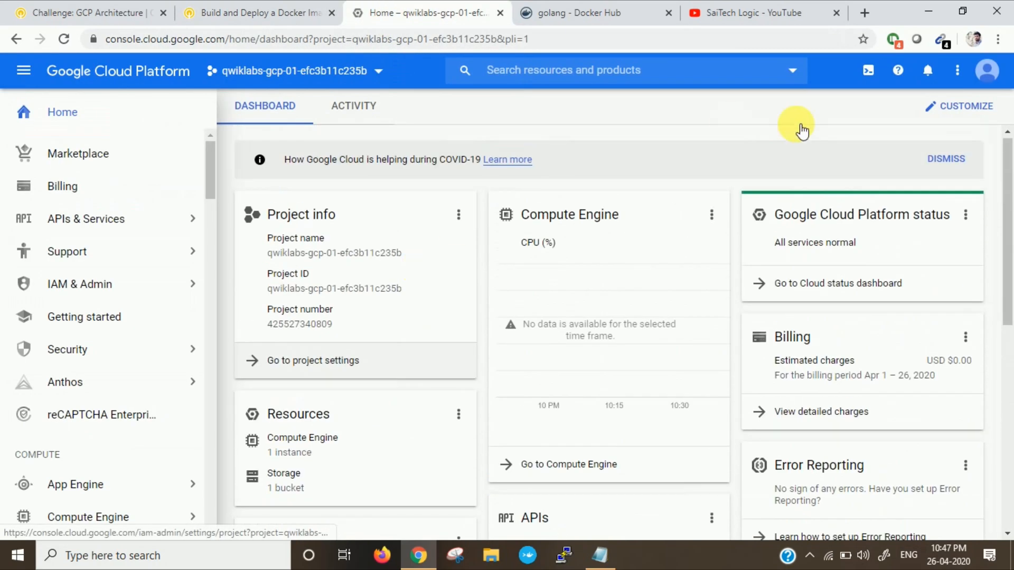
{"action": "left_click", "coordinate": [868, 70]}
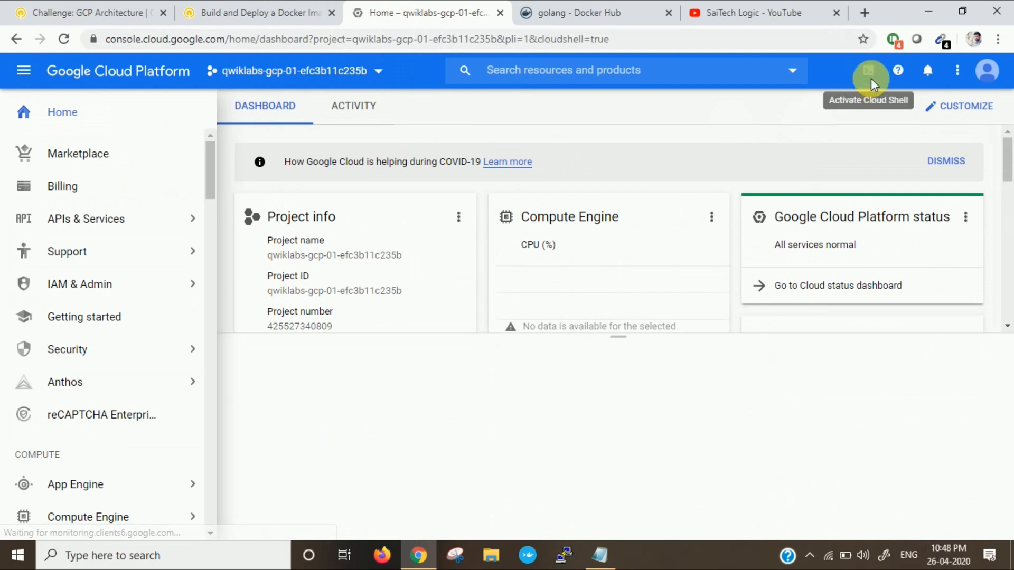
{"action": "left_click", "coordinate": [870, 69]}
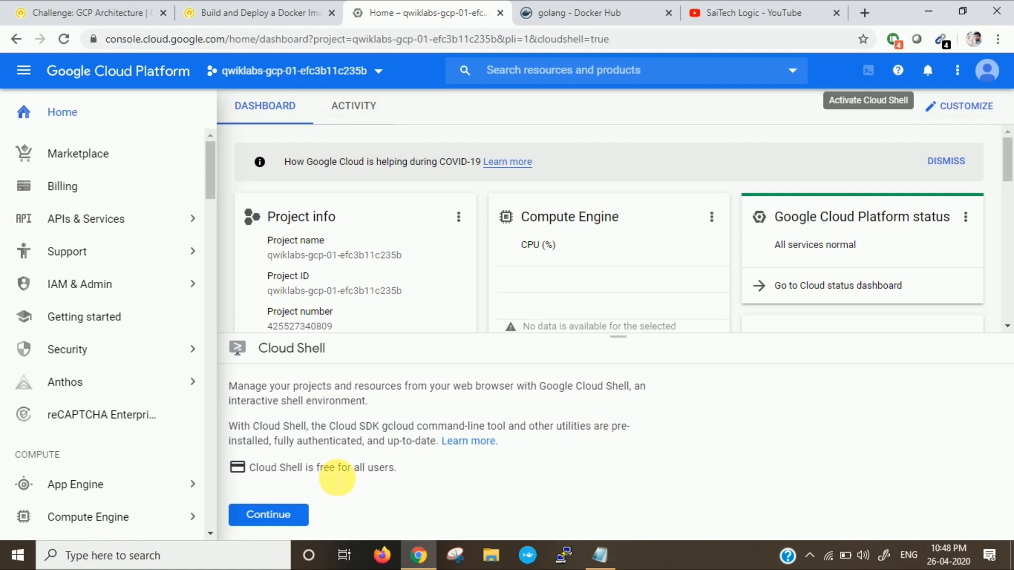
Download the sample application archive from the lab instructions page.
{"action": "left_click", "coordinate": [256, 13]}
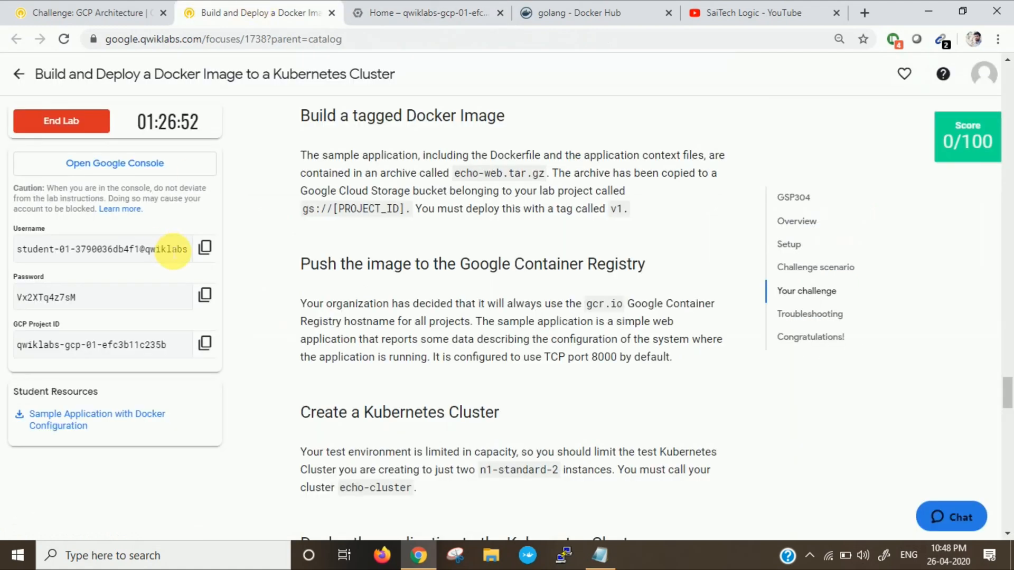
{"action": "left_click", "coordinate": [96, 419]}
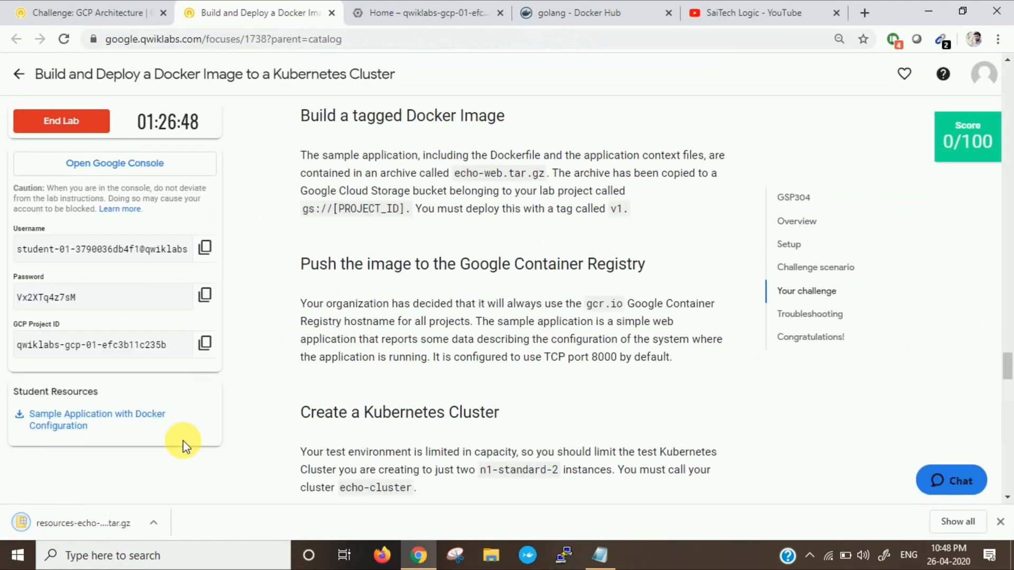
{"action": "mouse_move", "coordinate": [427, 13]}
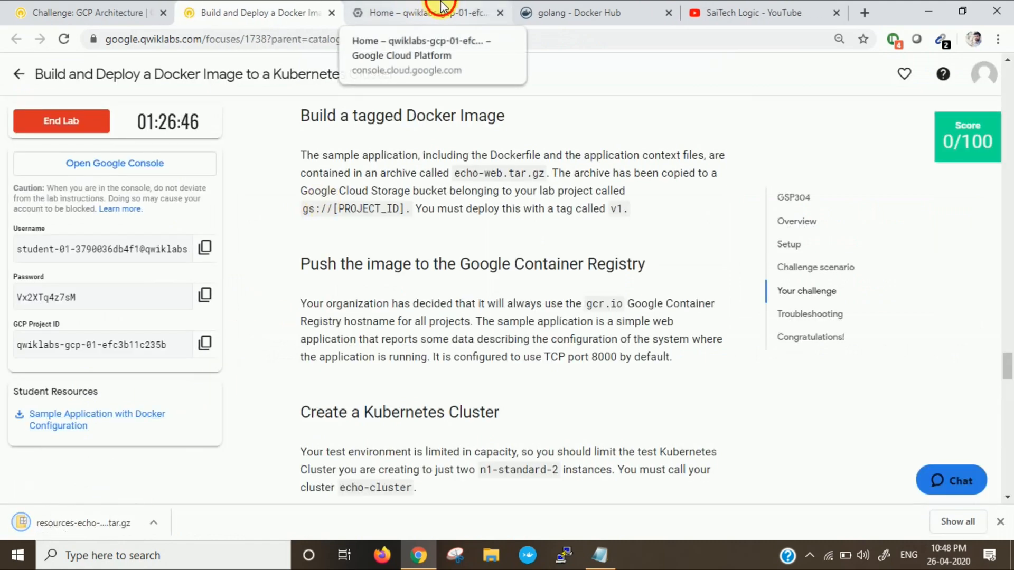
Upload the resources-echo-web (1).tar.gz archive into the Cloud Shell home directory.
{"action": "left_click", "coordinate": [427, 13]}
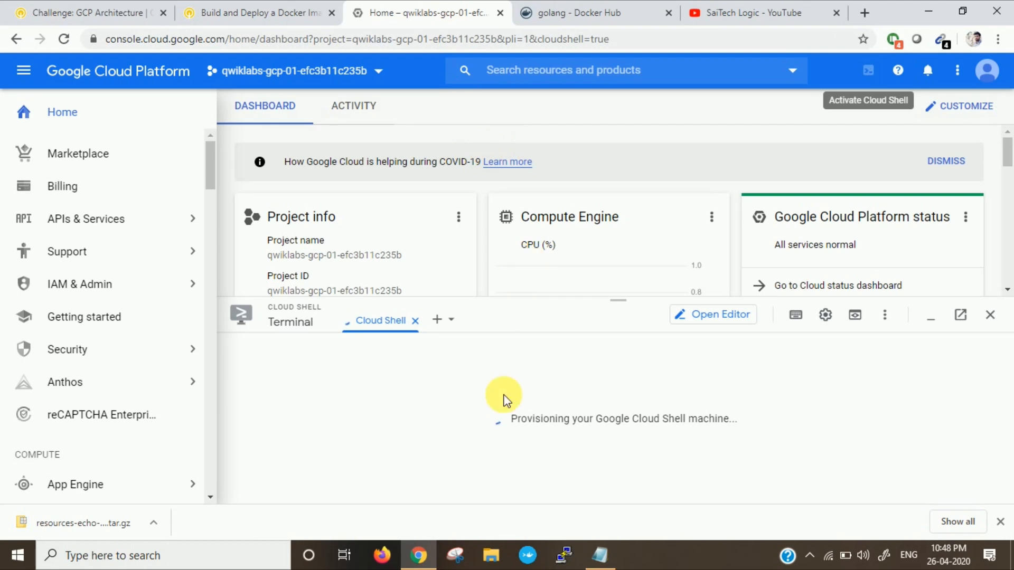
{"action": "left_click", "coordinate": [885, 315]}
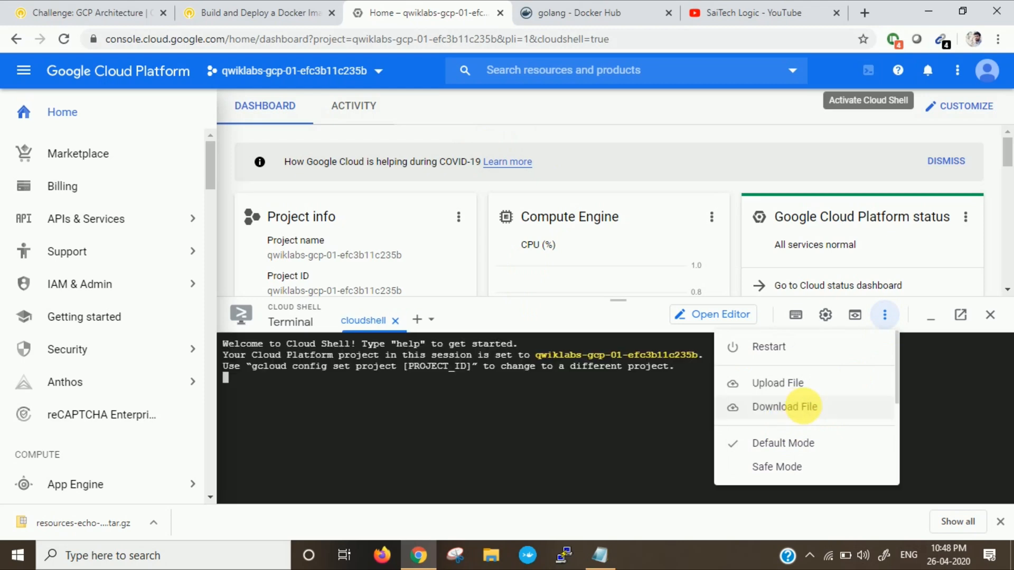
{"action": "mouse_move", "coordinate": [776, 382]}
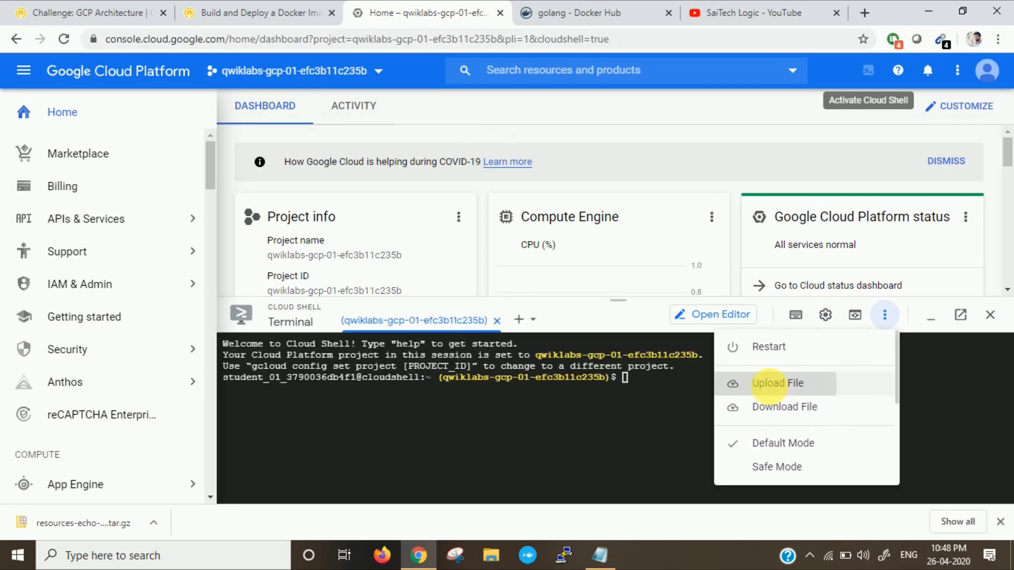
{"action": "left_click", "coordinate": [777, 383]}
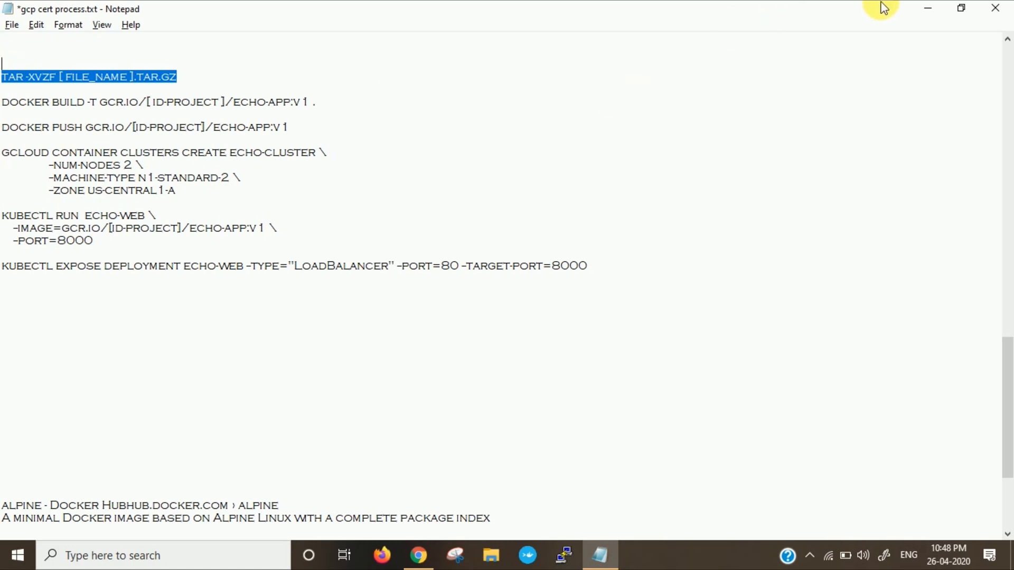
{"action": "left_click", "coordinate": [418, 555]}
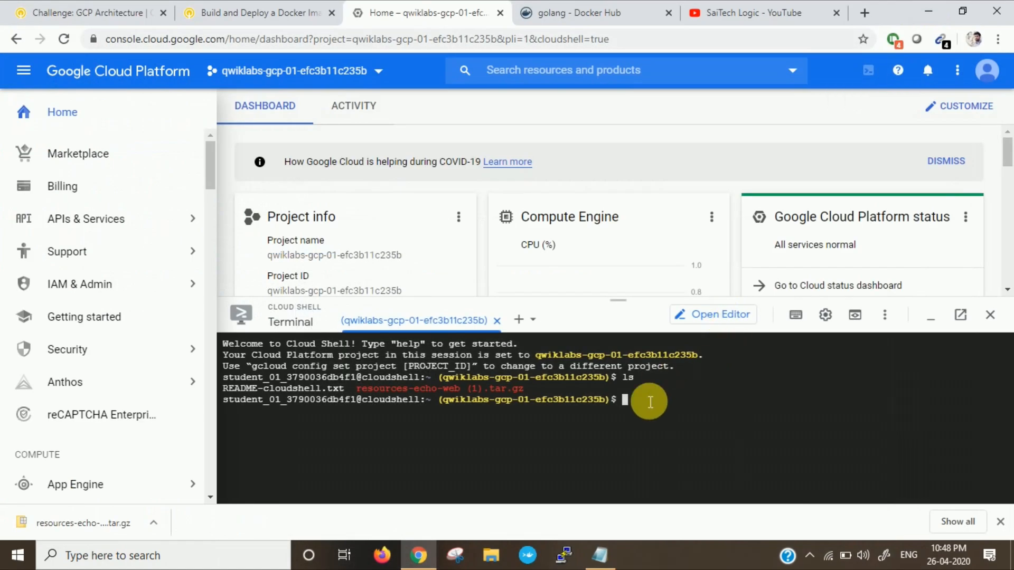
Extract resources-echo-web (1).tar.gz with tar -xvzf and open Cloud Shell in its own window.
{"action": "type", "text": "tar -xvzf [ file_name ].tar.gz"}
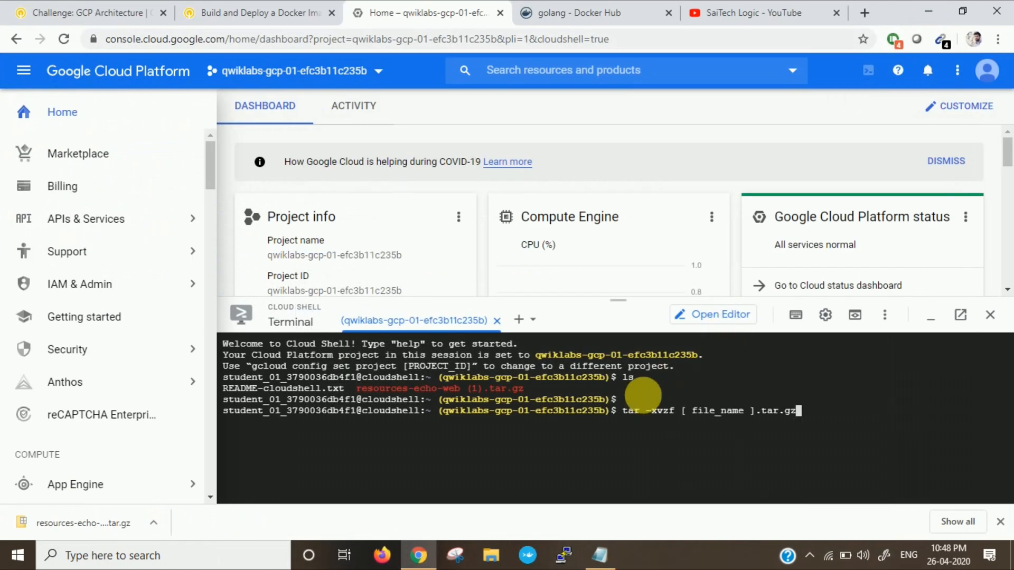
{"action": "key", "text": "Backspace"}
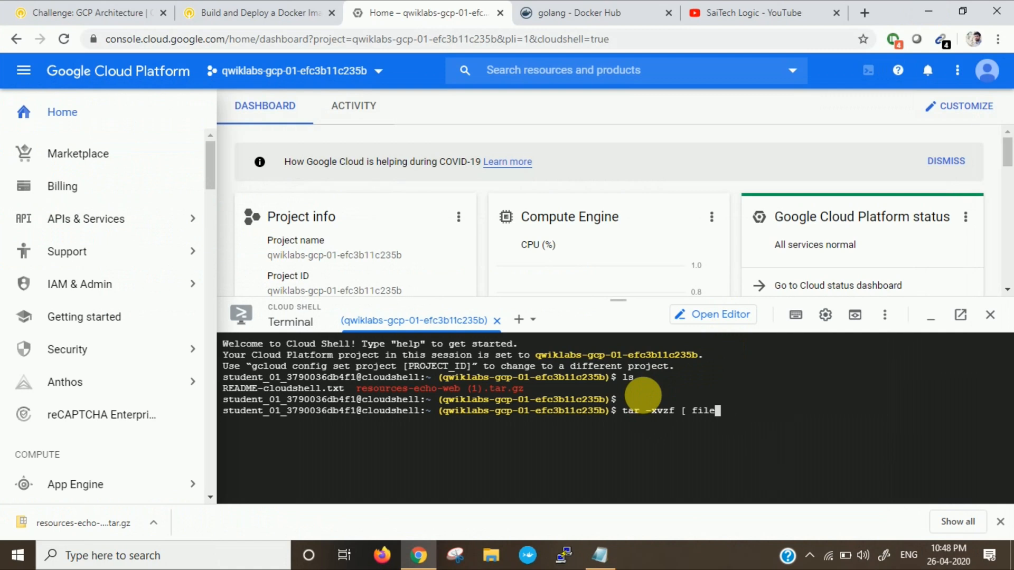
{"action": "key", "text": "BackSpace"}
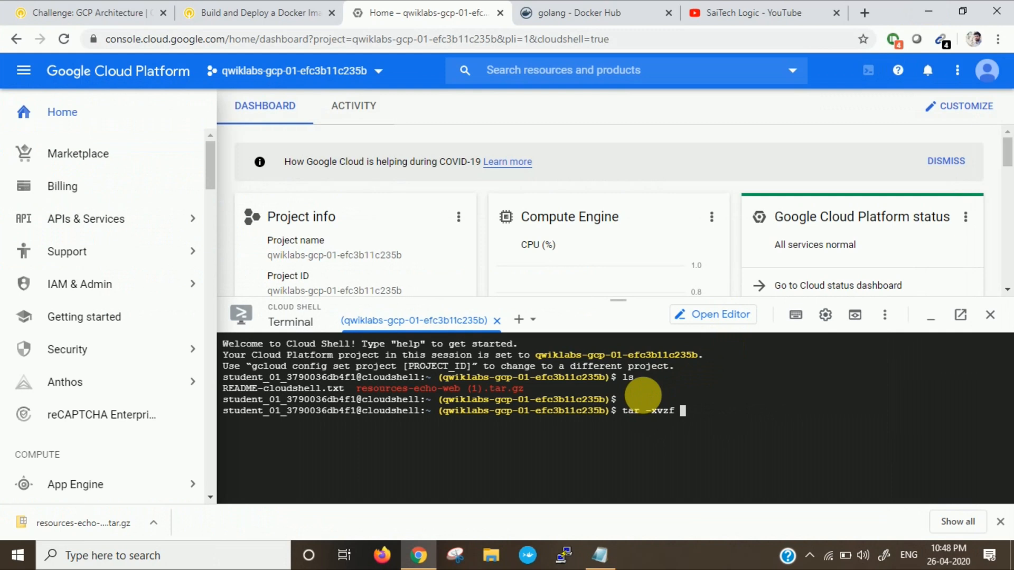
{"action": "mouse_move", "coordinate": [704, 387]}
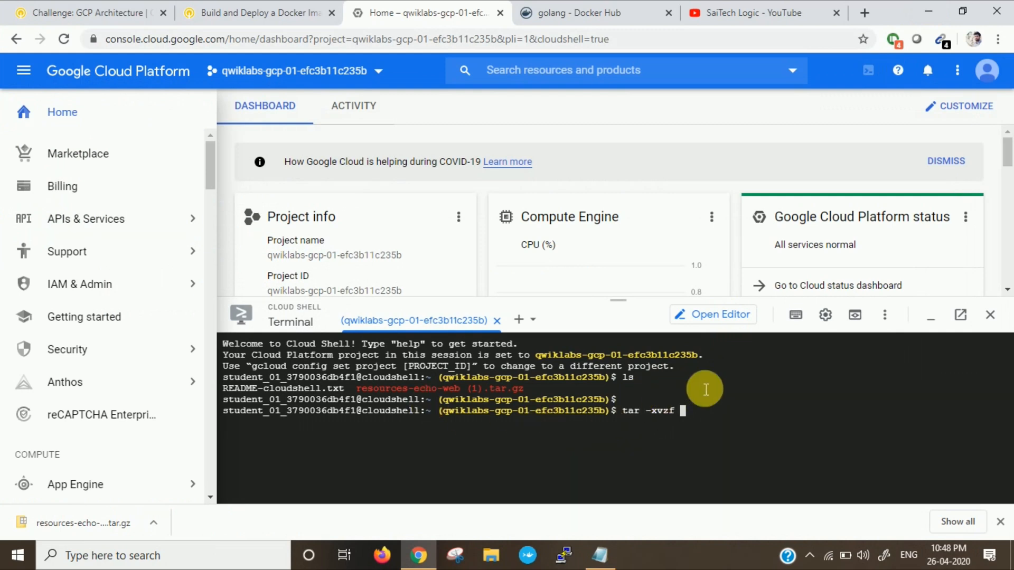
{"action": "type", "text": "resources-echo-web\\ \\(1\\).tar.gz"}
{"action": "type", "text": "ls"}
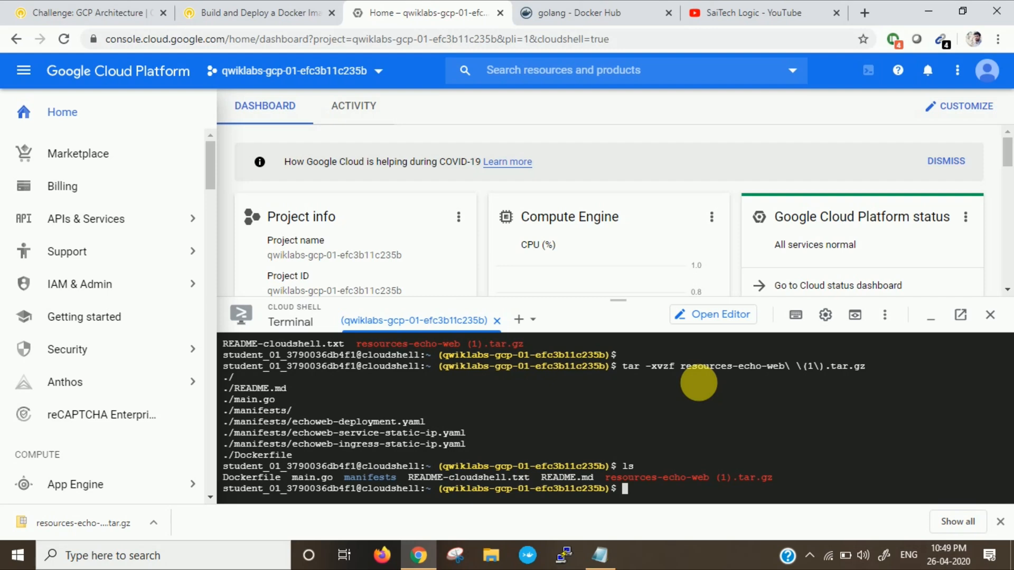
{"action": "mouse_move", "coordinate": [960, 315]}
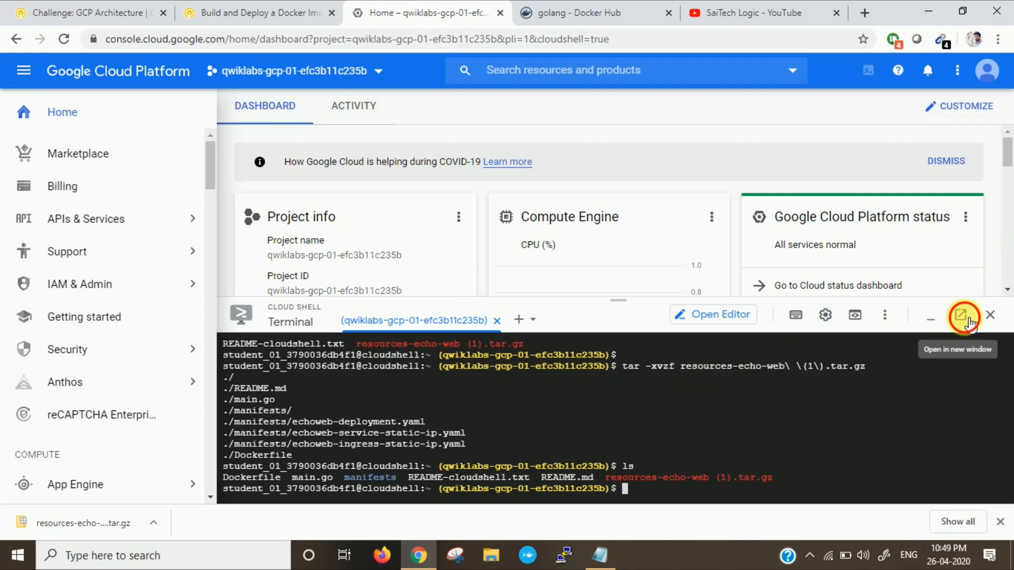
{"action": "left_click", "coordinate": [963, 316]}
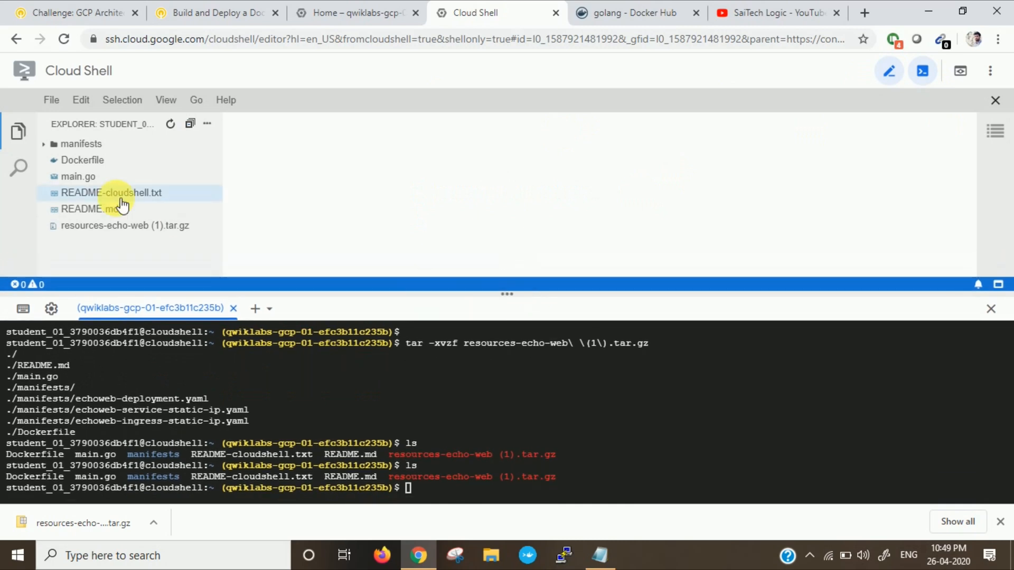
Review the Dockerfile and manifests/echoweb-deployment.yaml in the Cloud Shell editor.
{"action": "left_click", "coordinate": [83, 159]}
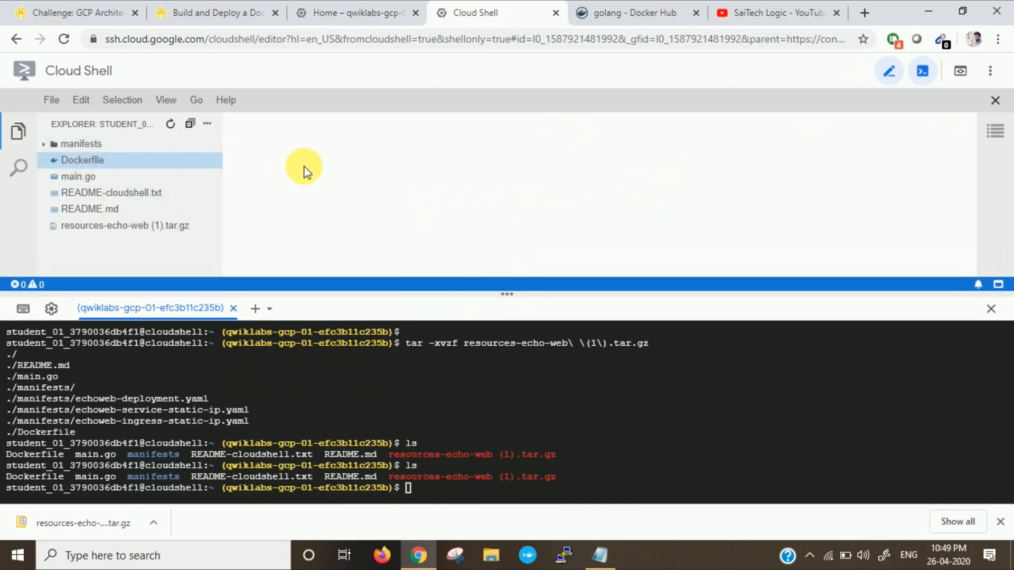
{"action": "left_click", "coordinate": [82, 159]}
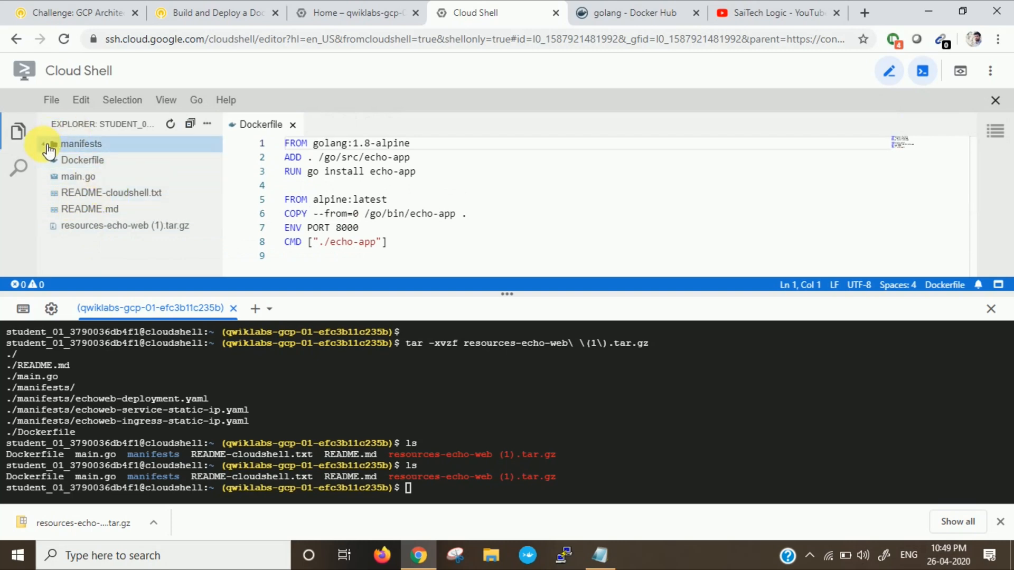
{"action": "left_click", "coordinate": [81, 144]}
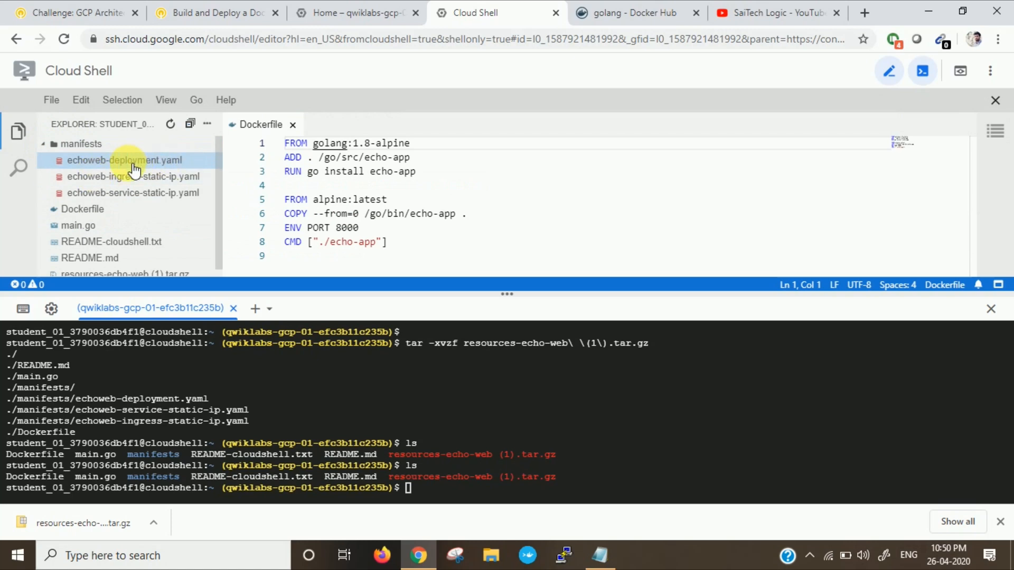
{"action": "left_click", "coordinate": [125, 160]}
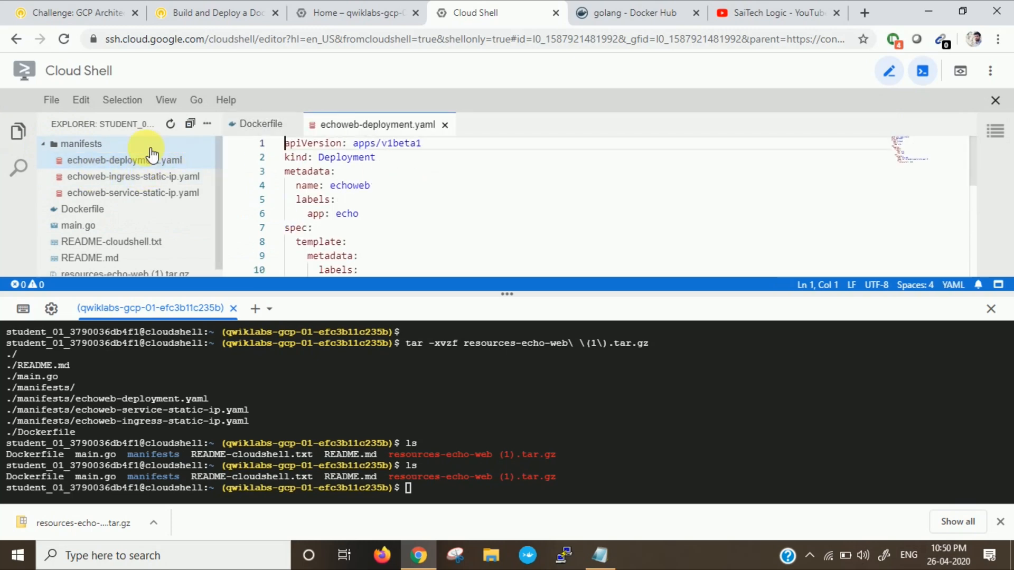
{"action": "left_click", "coordinate": [82, 209]}
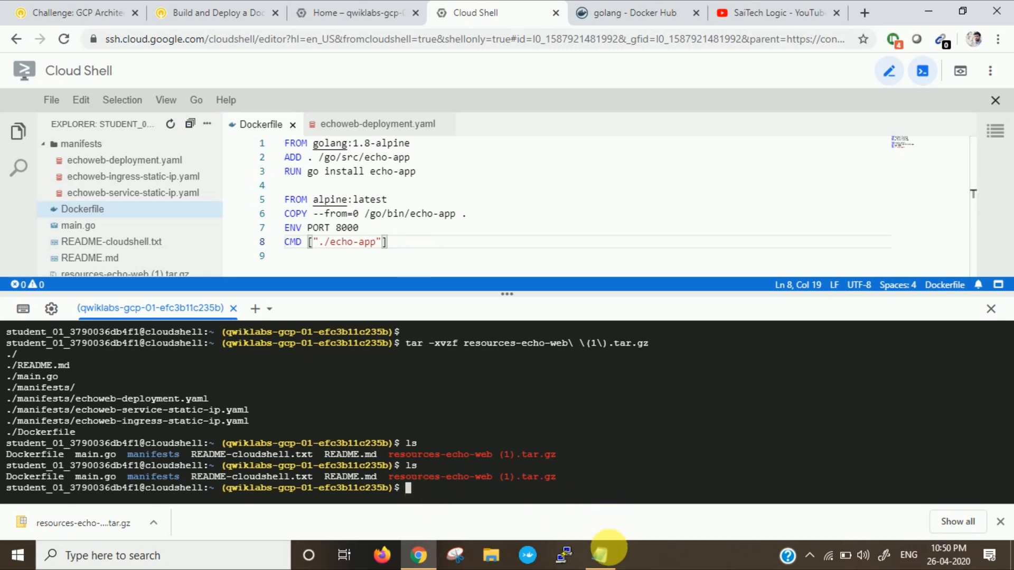
Bring the docker build command tagging gcr.io/[id-project]/echo-app:v1 from the notes into Cloud Shell.
{"action": "left_click", "coordinate": [600, 555]}
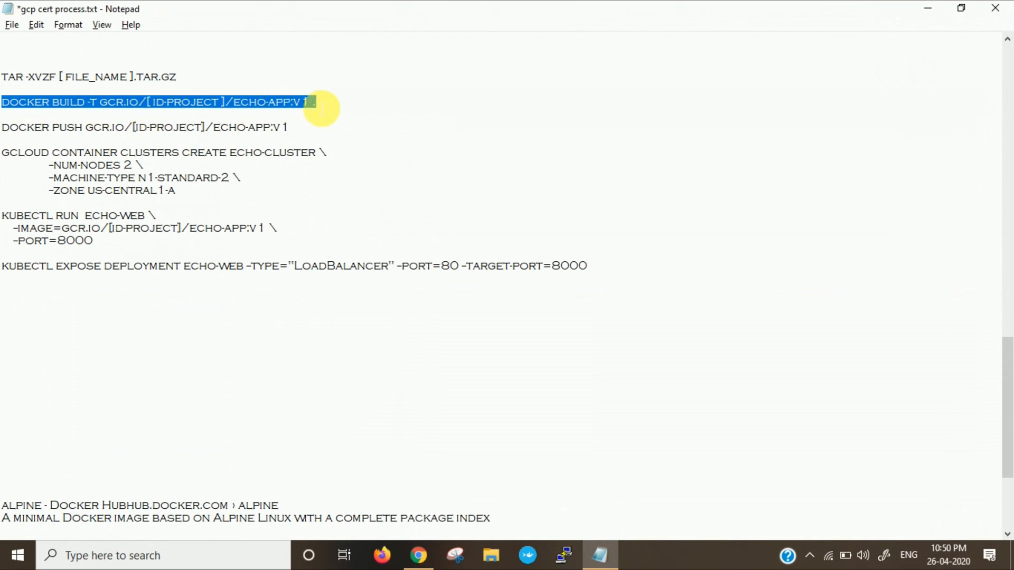
{"action": "left_click", "coordinate": [418, 555]}
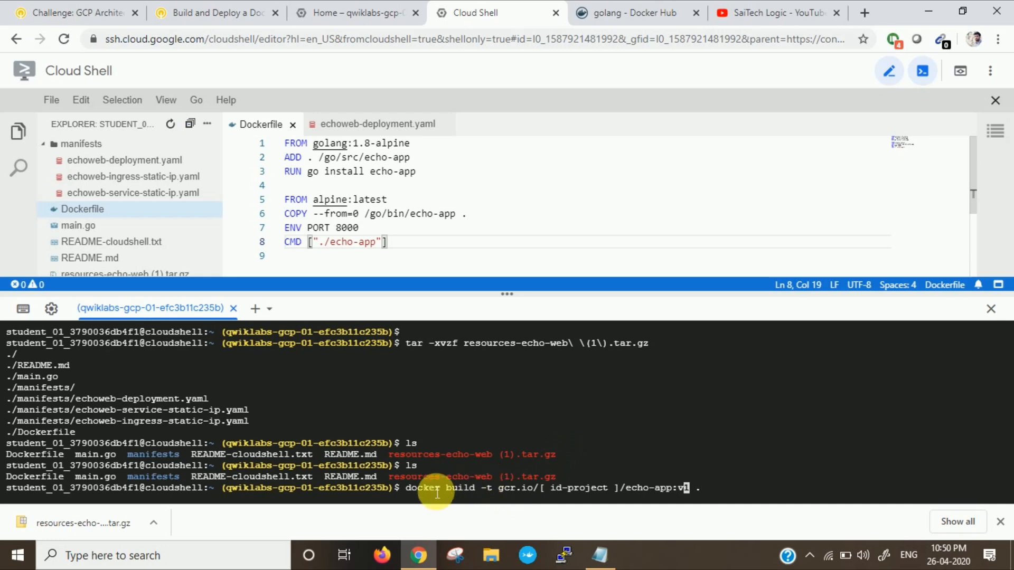
{"action": "mouse_move", "coordinate": [598, 496]}
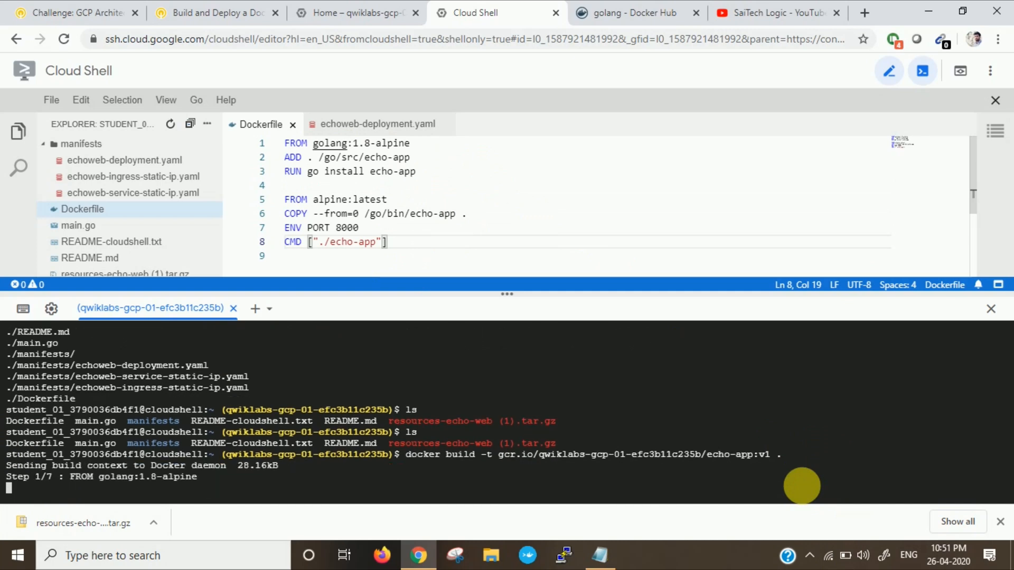
{"action": "mouse_move", "coordinate": [420, 192]}
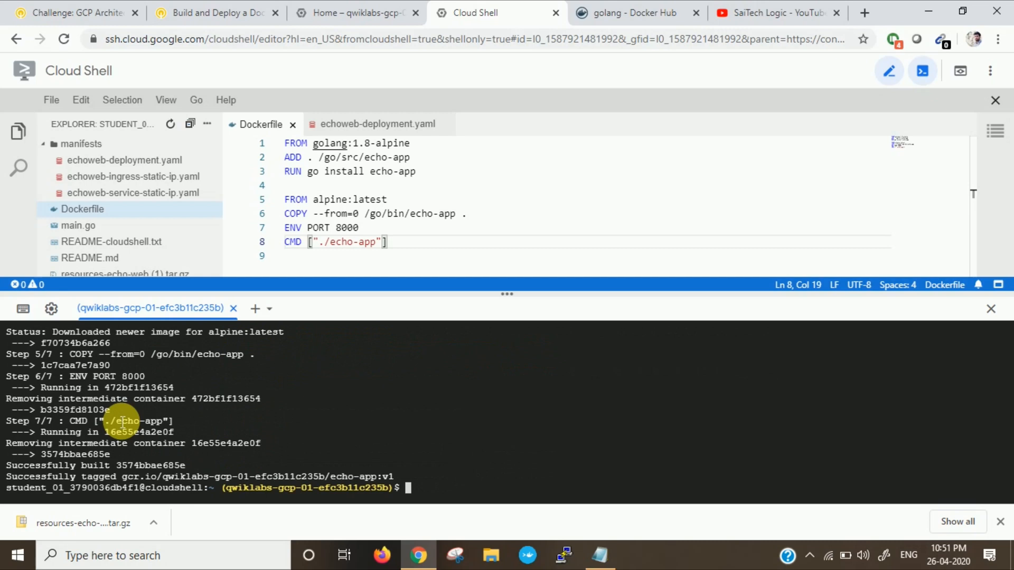
{"action": "mouse_move", "coordinate": [378, 426]}
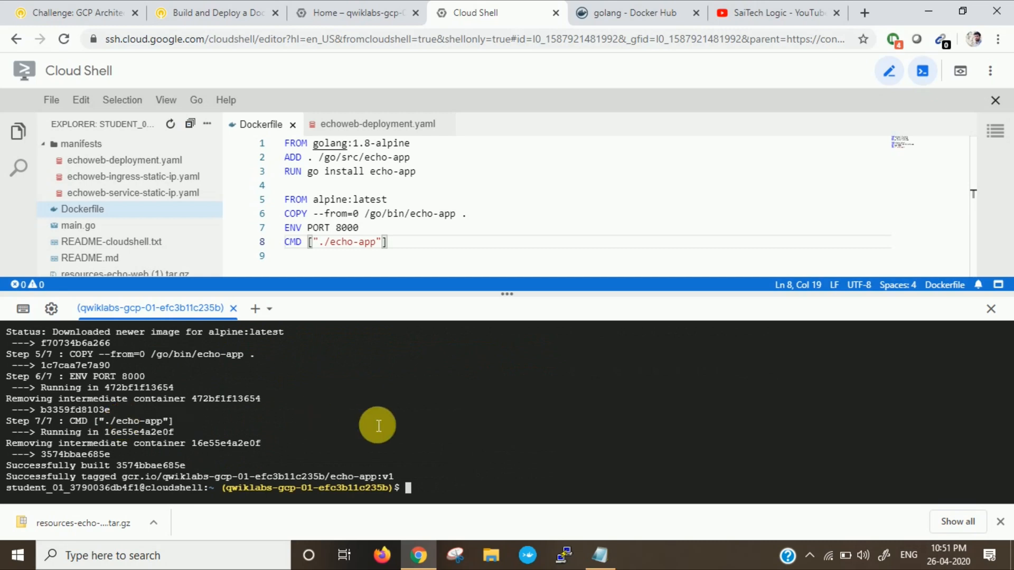
Run docker push gcr.io/qwiklabs-gcp-01-efc3b11c235b/echo-app:v1 using the copied project ID.
{"action": "left_click", "coordinate": [597, 554]}
{"action": "type", "text": "docker push gcr.io/echo-app:v1"}
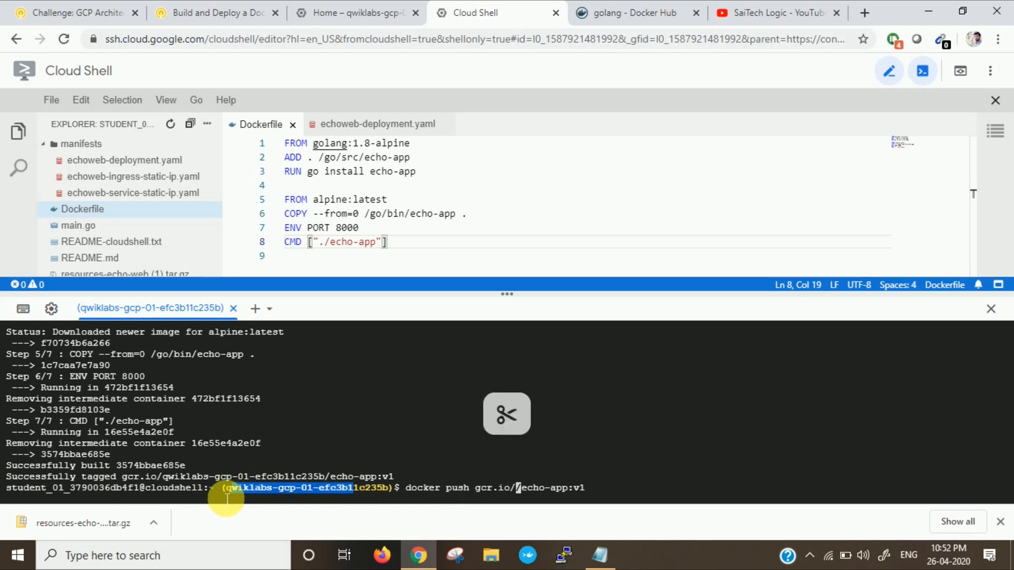
{"action": "left_click_drag", "start_coordinate": [226, 488], "coordinate": [388, 488]}
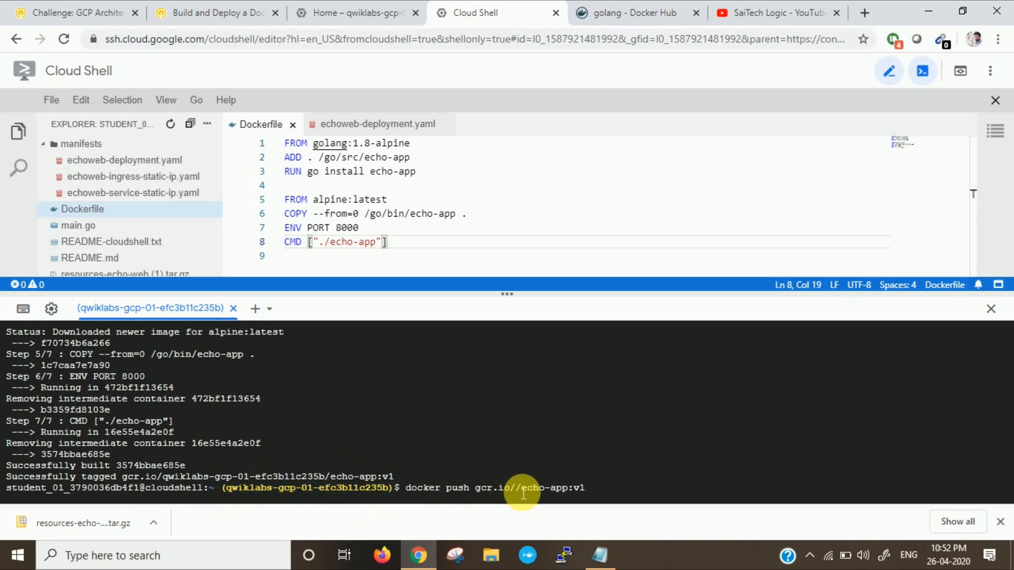
{"action": "mouse_move", "coordinate": [515, 488]}
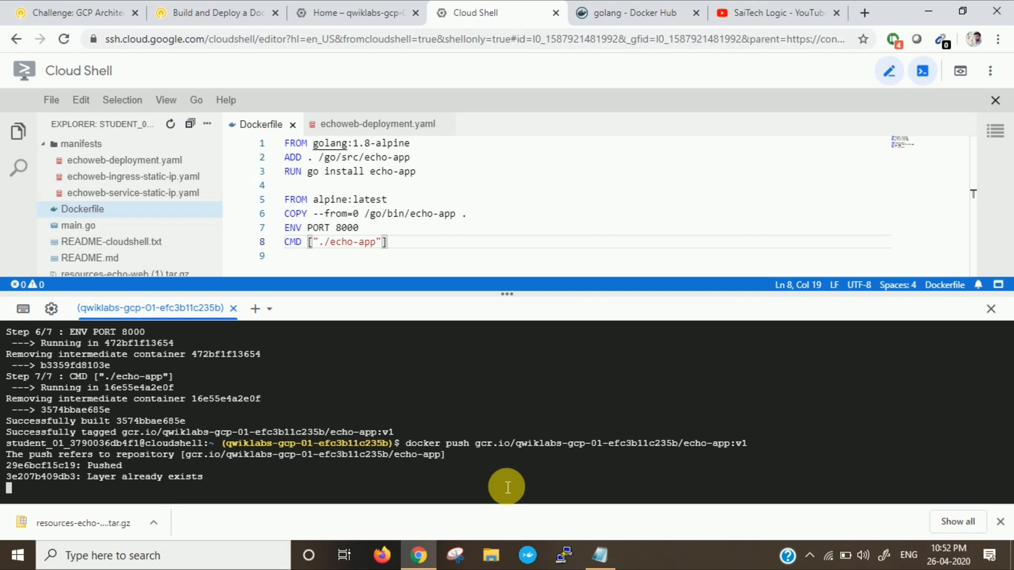
{"action": "mouse_move", "coordinate": [417, 494]}
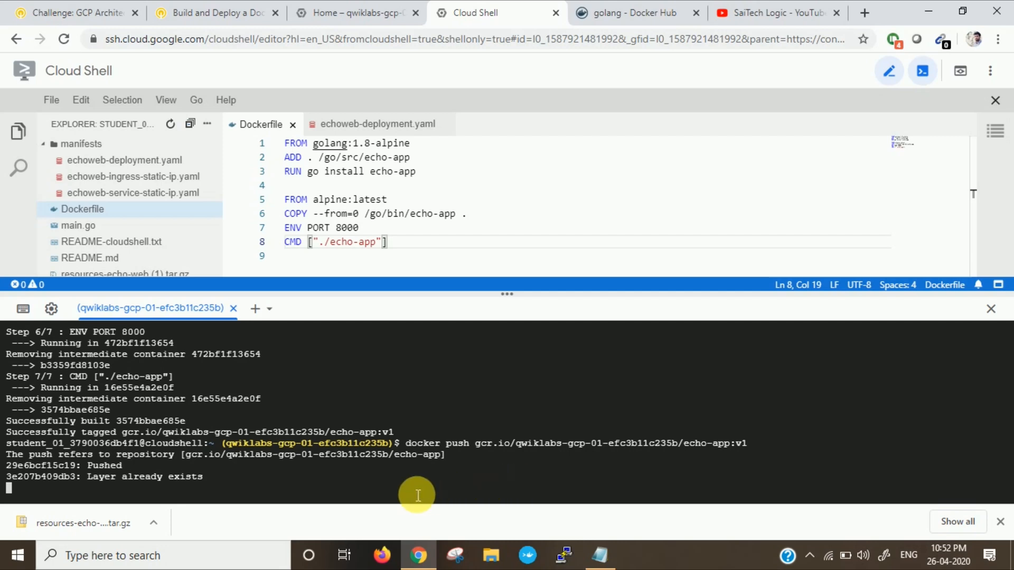
{"action": "mouse_move", "coordinate": [415, 494]}
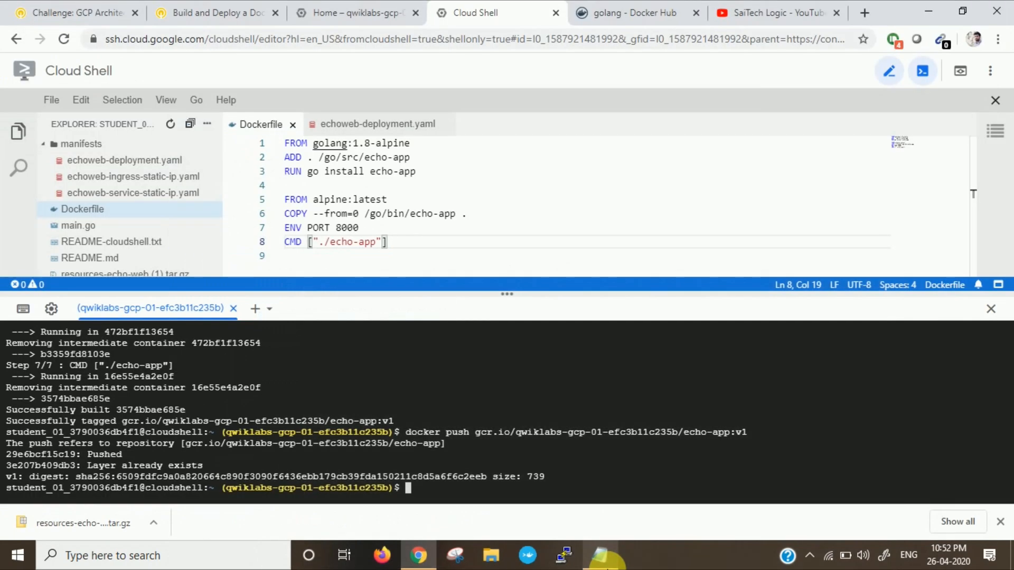
{"action": "left_click", "coordinate": [598, 554]}
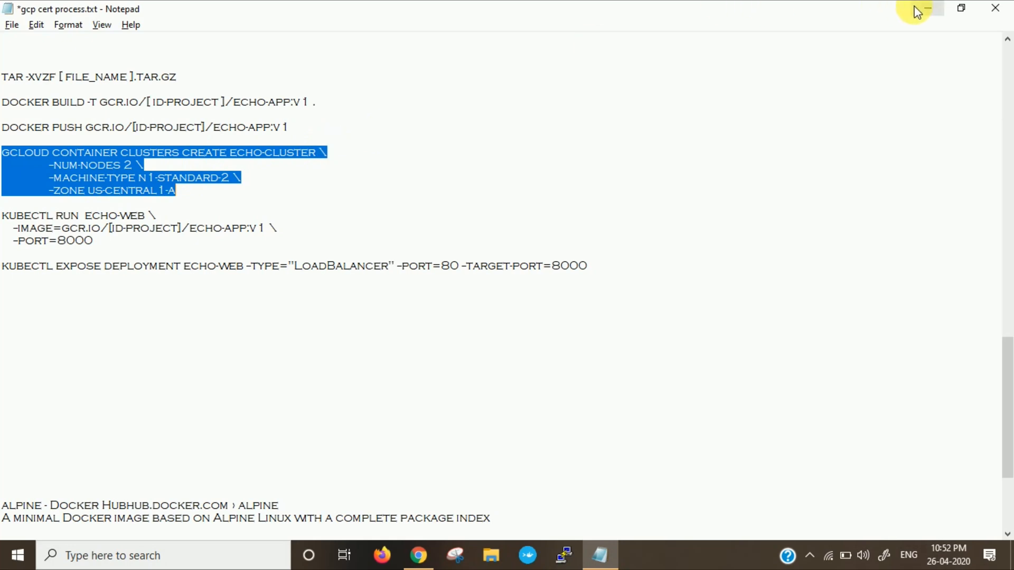
Run gcloud container clusters create echo-cluster with 2 n1-standard-2 nodes in us-central1-a.
{"action": "left_click", "coordinate": [418, 556]}
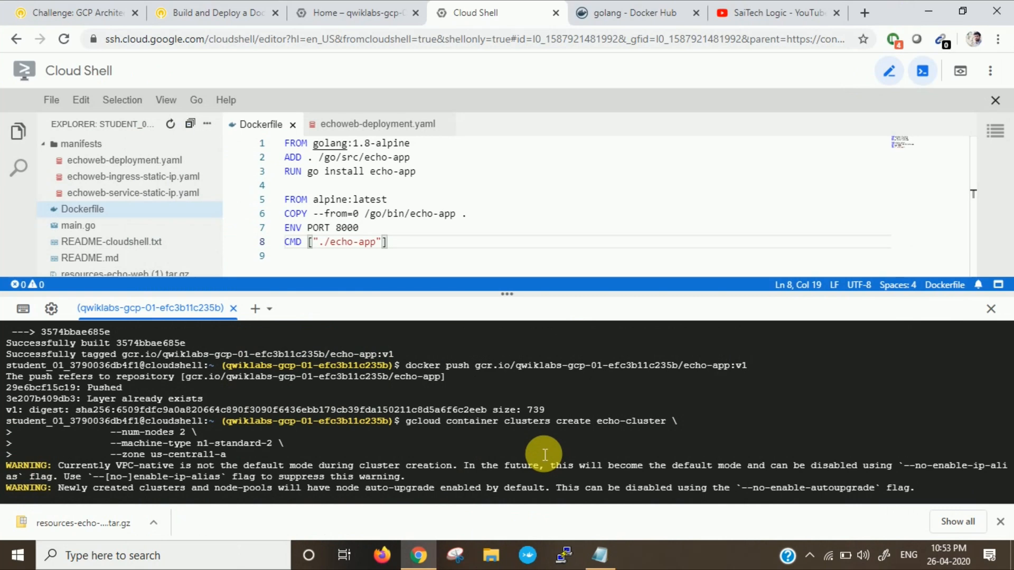
{"action": "scroll", "scroll_direction": "down", "scroll_amount": 3}
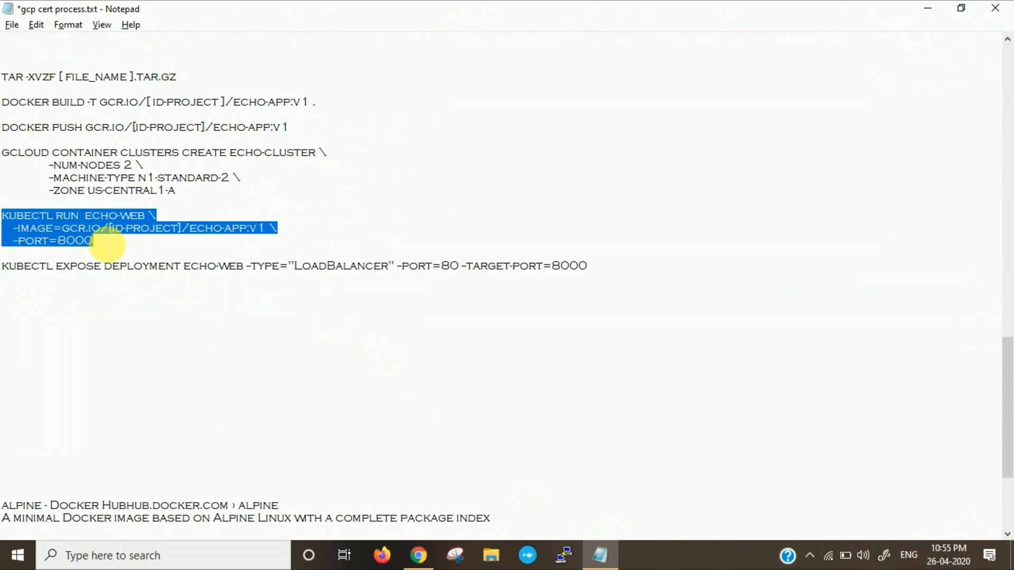
{"action": "mouse_move", "coordinate": [70, 240]}
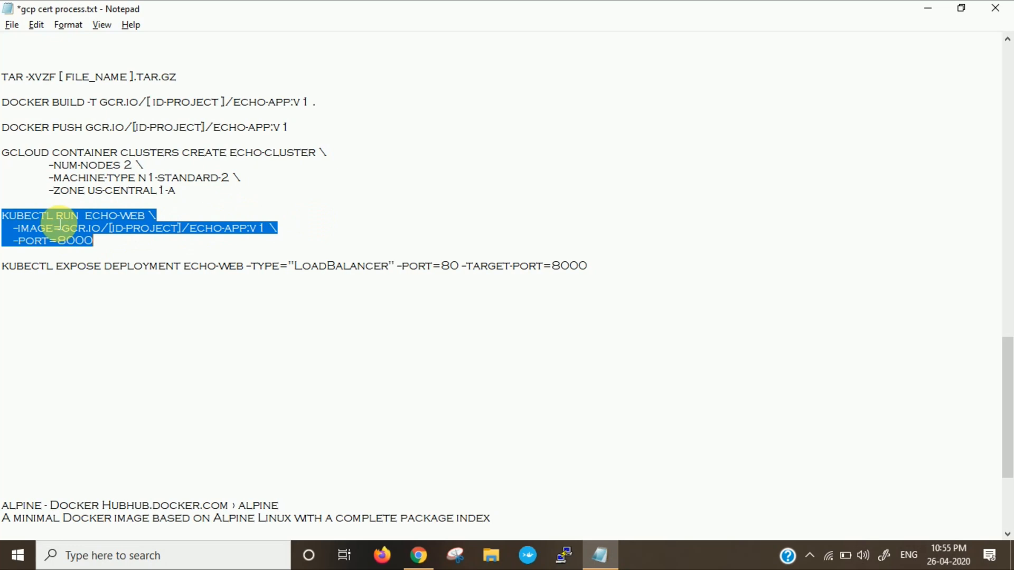
{"action": "mouse_move", "coordinate": [490, 162]}
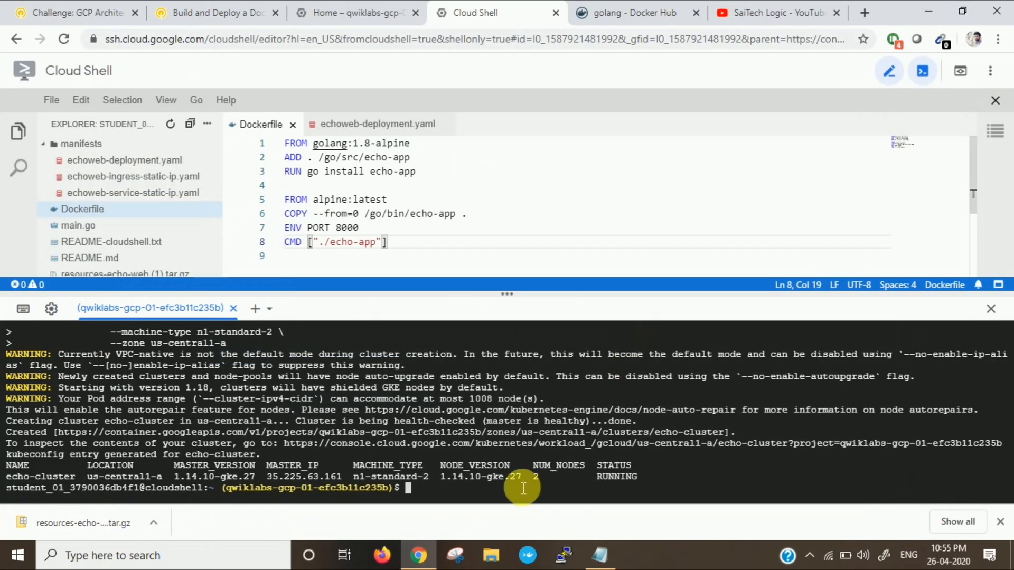
Run kubectl run echo-web with the echo-app:v1 image on port 8000.
{"action": "type", "text": "kubectl run  echo-web \\"}
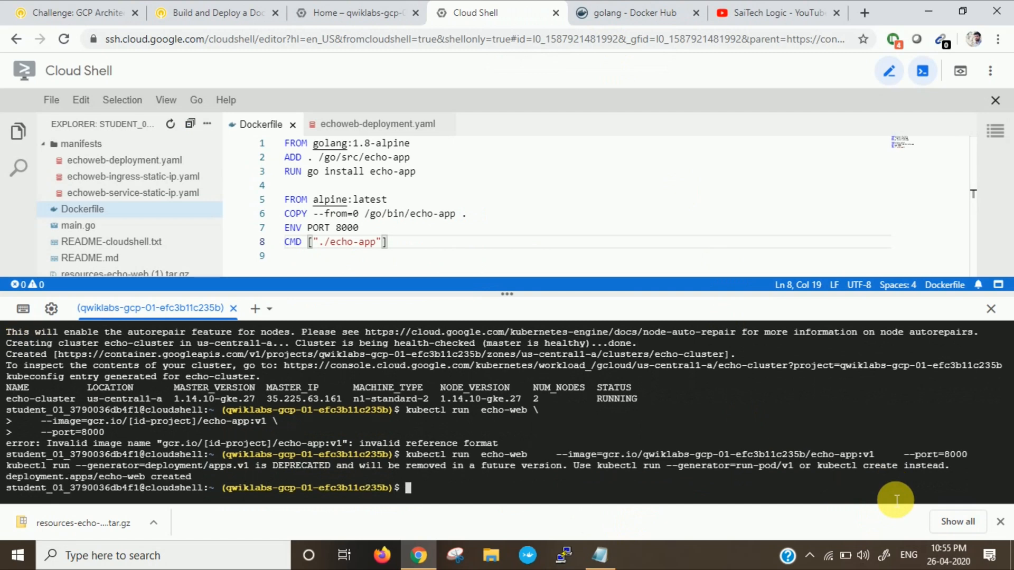
{"action": "mouse_move", "coordinate": [404, 534]}
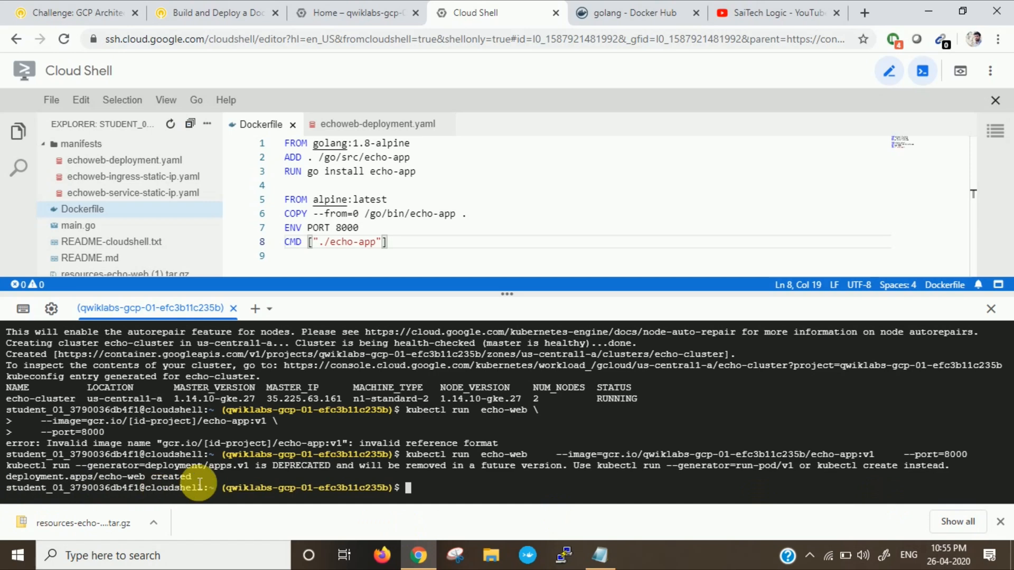
{"action": "left_click", "coordinate": [599, 555]}
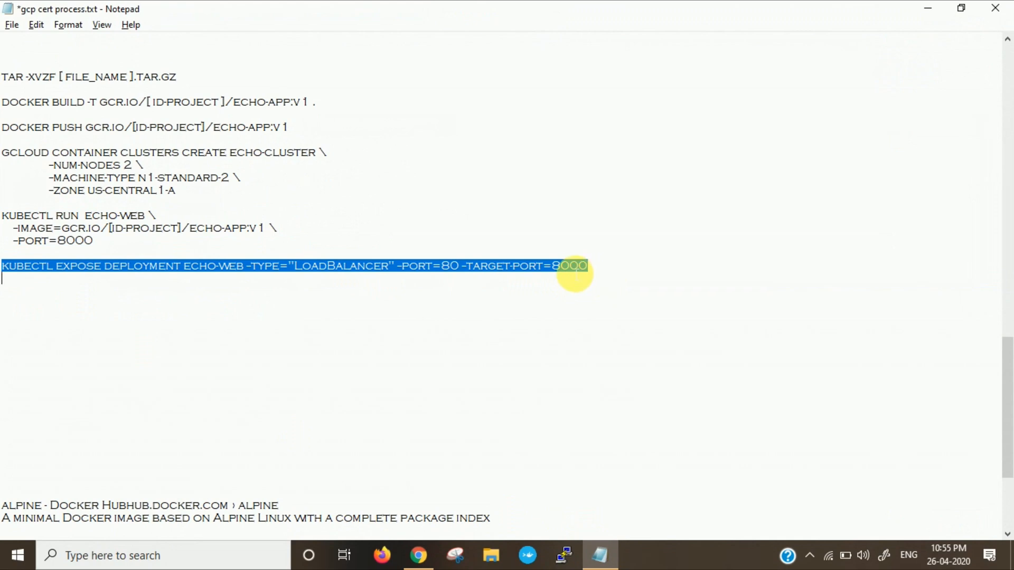
{"action": "mouse_move", "coordinate": [943, 12]}
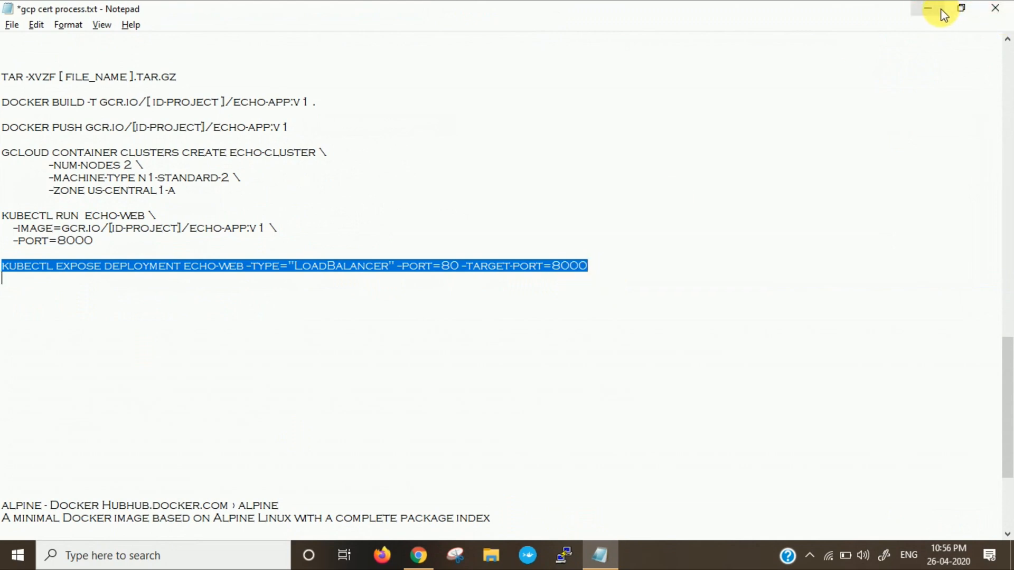
{"action": "mouse_move", "coordinate": [950, 160]}
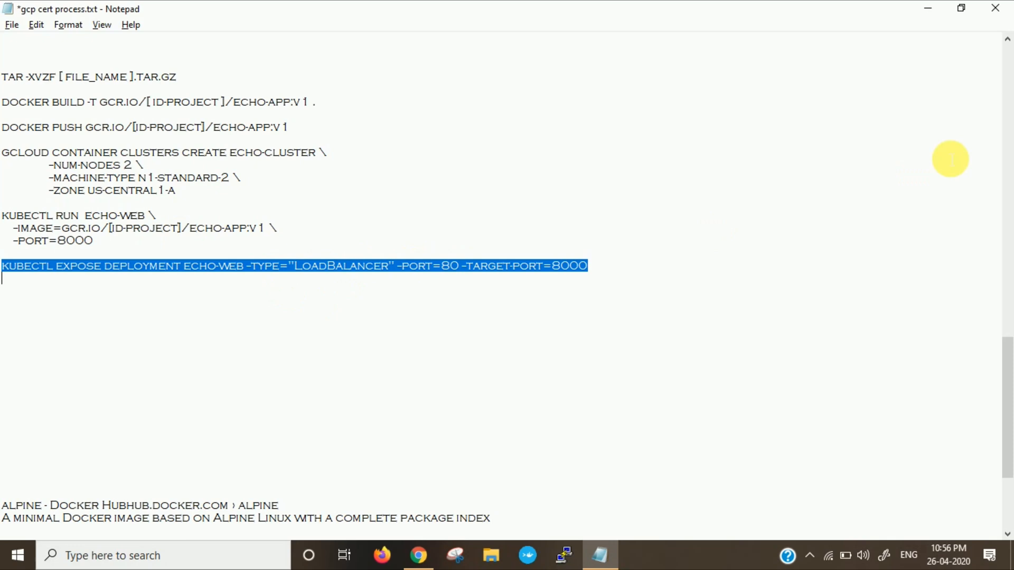
Run kubectl expose deployment echo-web as LoadBalancer, port 80 targeting 8000.
{"action": "left_click", "coordinate": [418, 555]}
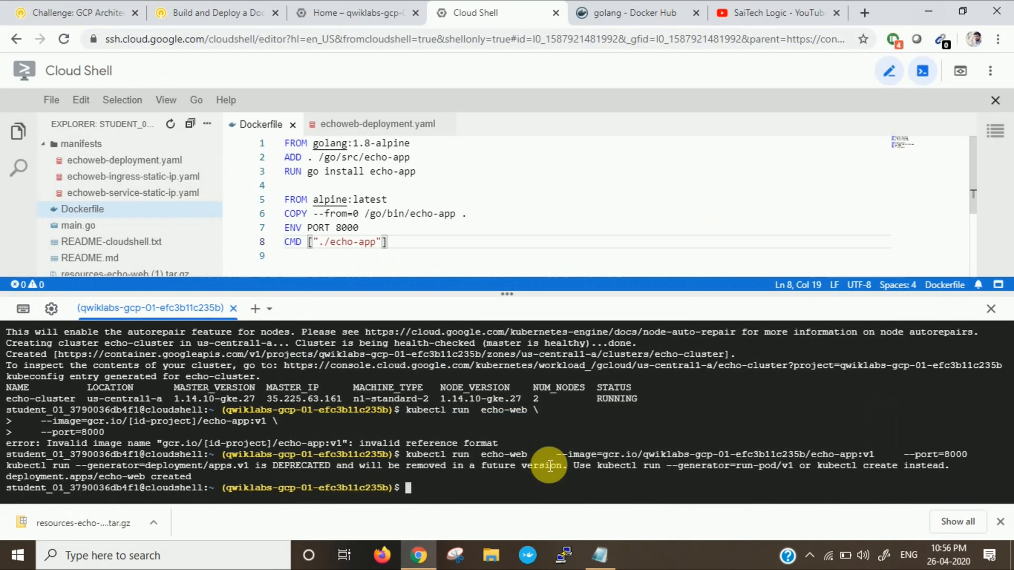
{"action": "type", "text": "kubectl expose deployment echo-web --type=\"LoadBalancer\" --port=80 --target-port=8000"}
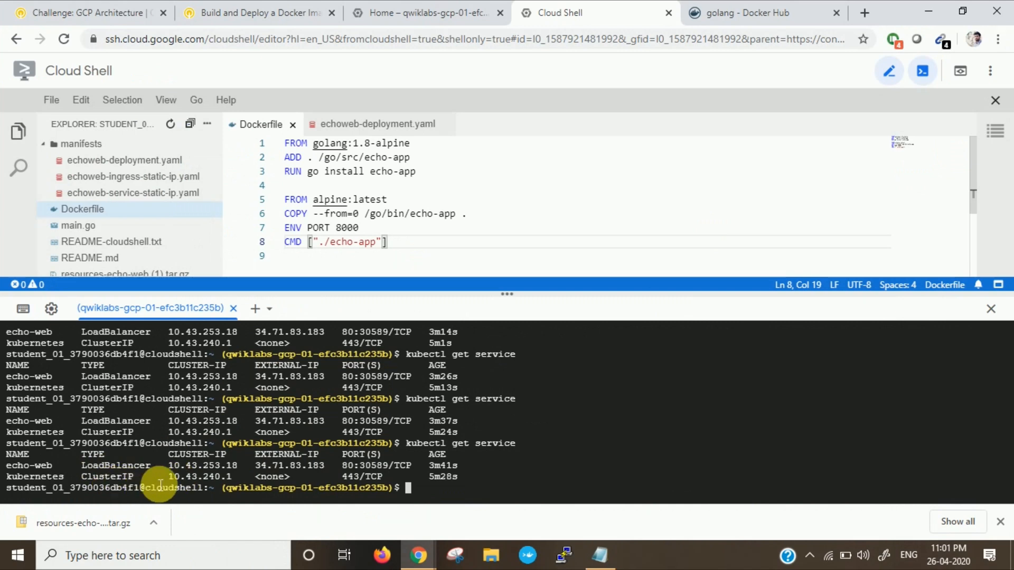
{"action": "left_click", "coordinate": [423, 12]}
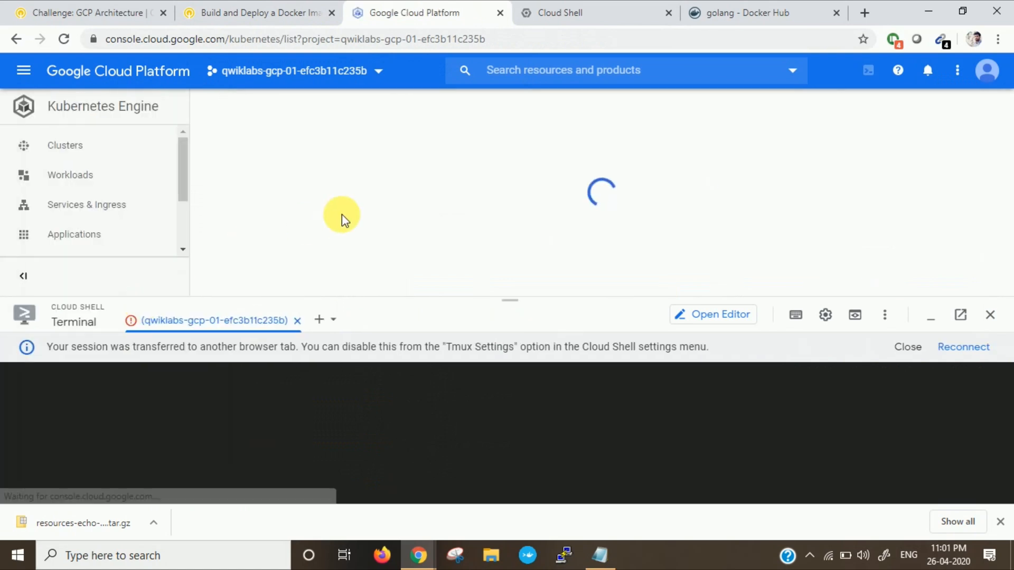
From Services & Ingress, follow the echo-web endpoint to 34.71.83.183 and check the lab score.
{"action": "left_click", "coordinate": [85, 204]}
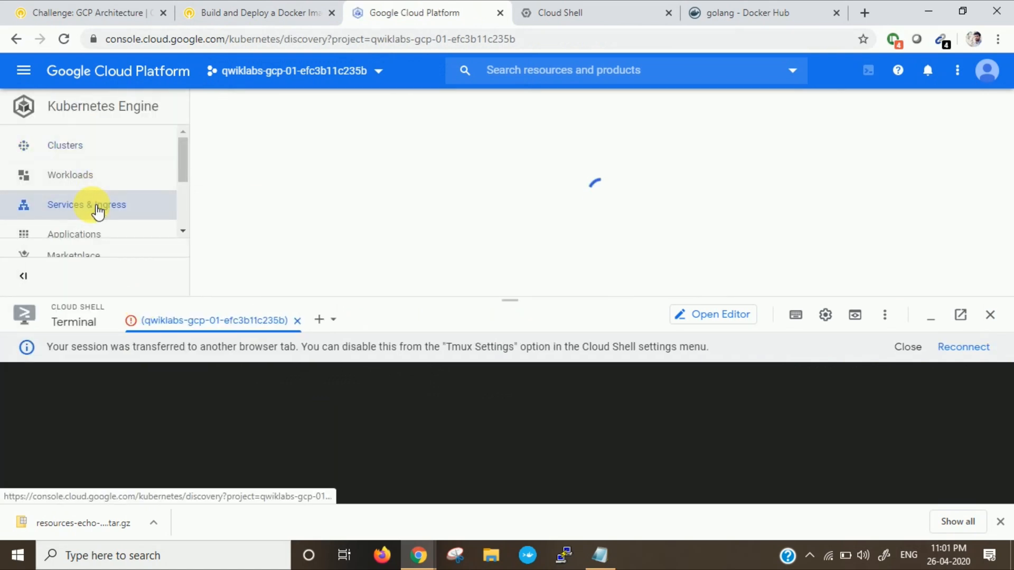
{"action": "left_click", "coordinate": [85, 203]}
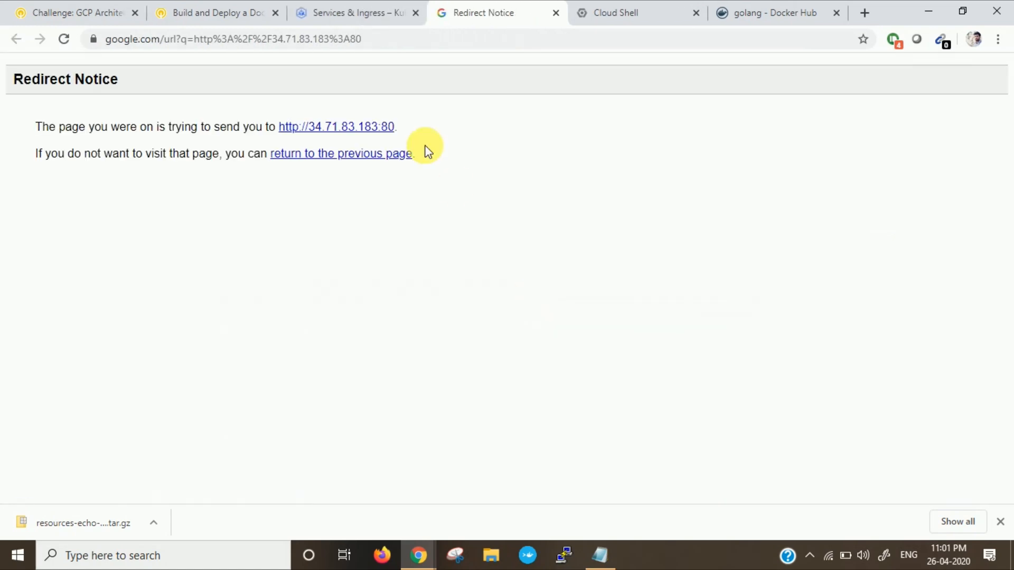
{"action": "left_click", "coordinate": [336, 127]}
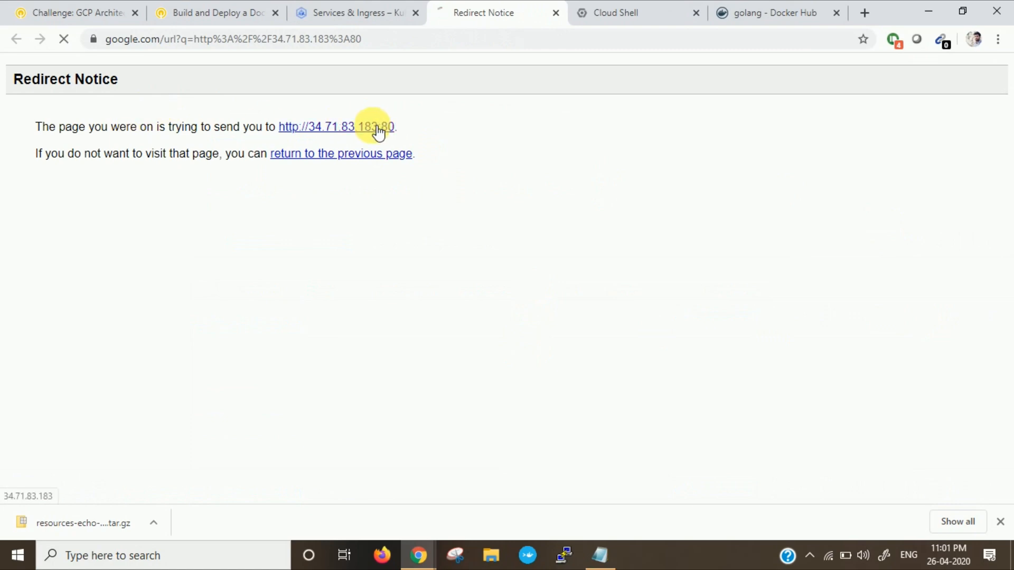
{"action": "left_click", "coordinate": [336, 127]}
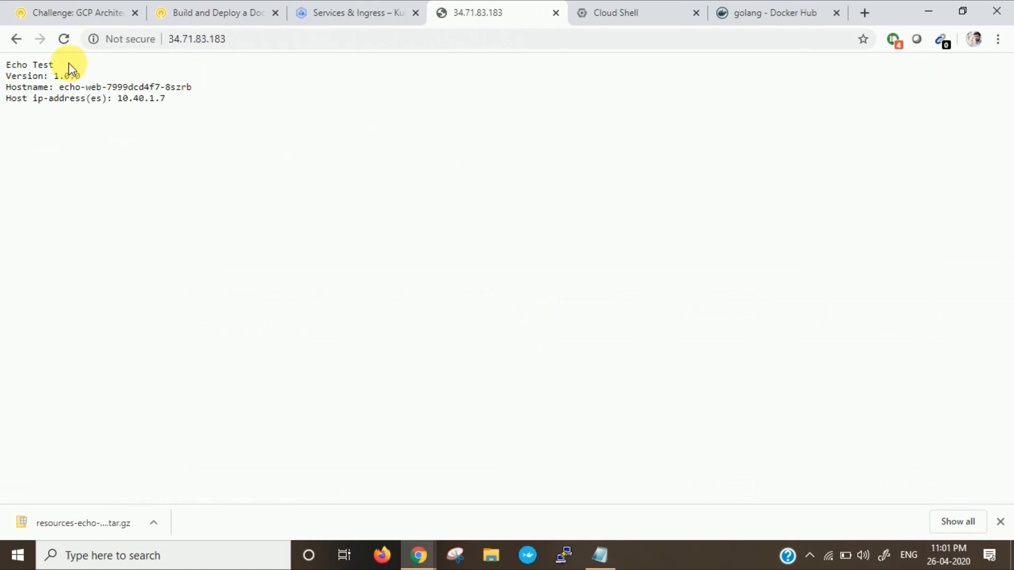
{"action": "left_click", "coordinate": [213, 13]}
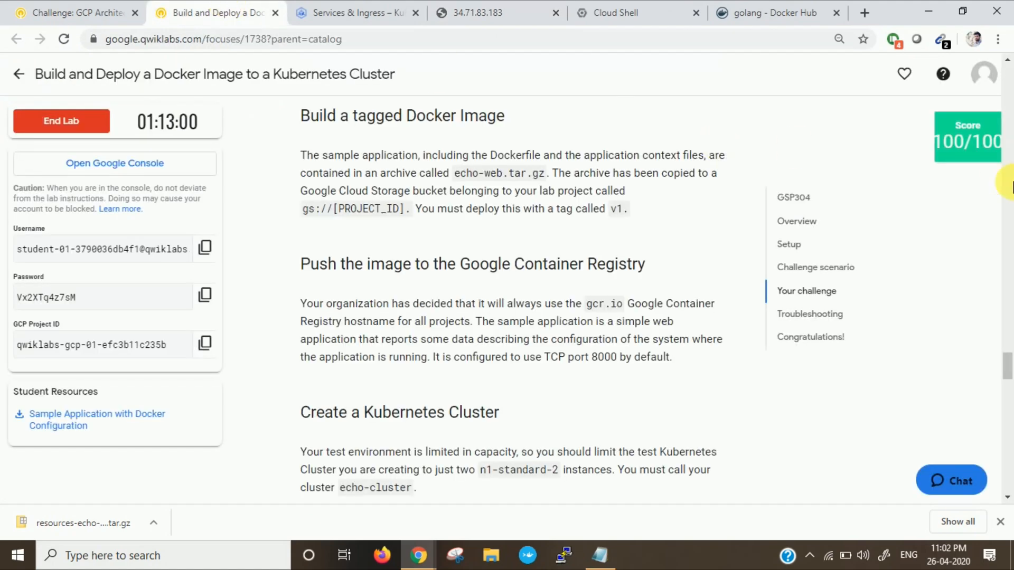
{"action": "left_click", "coordinate": [968, 140]}
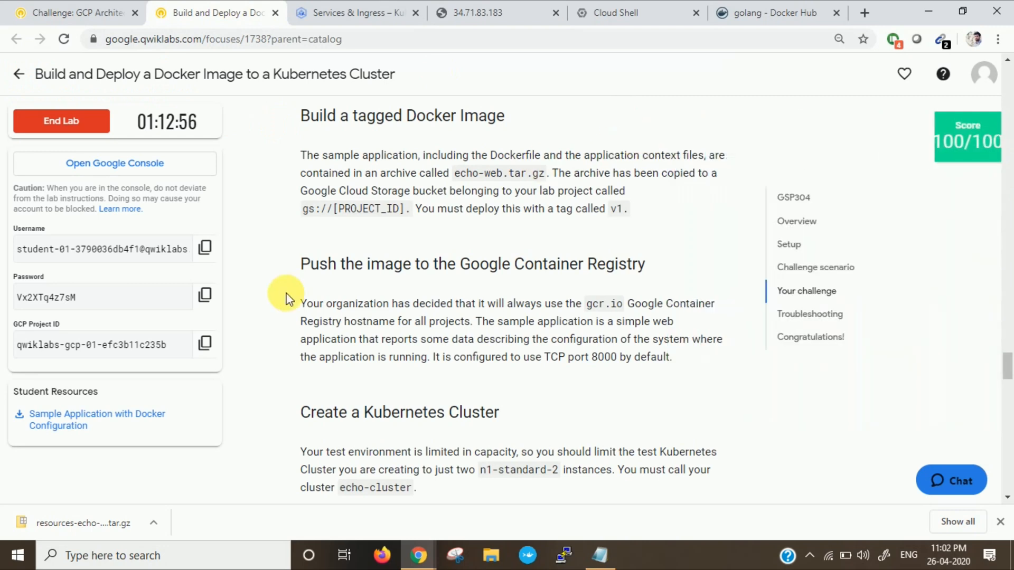
{"action": "mouse_move", "coordinate": [444, 229]}
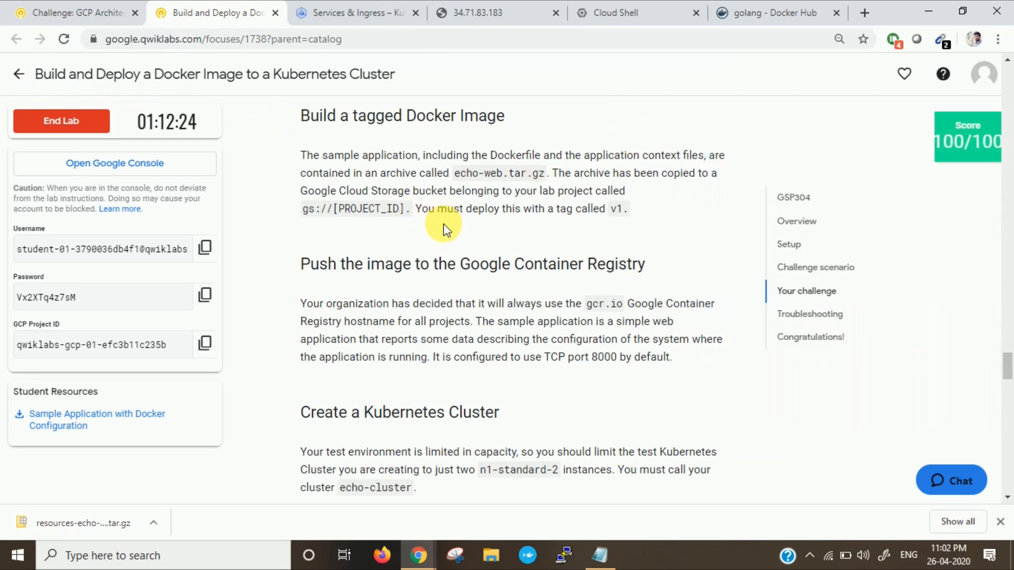